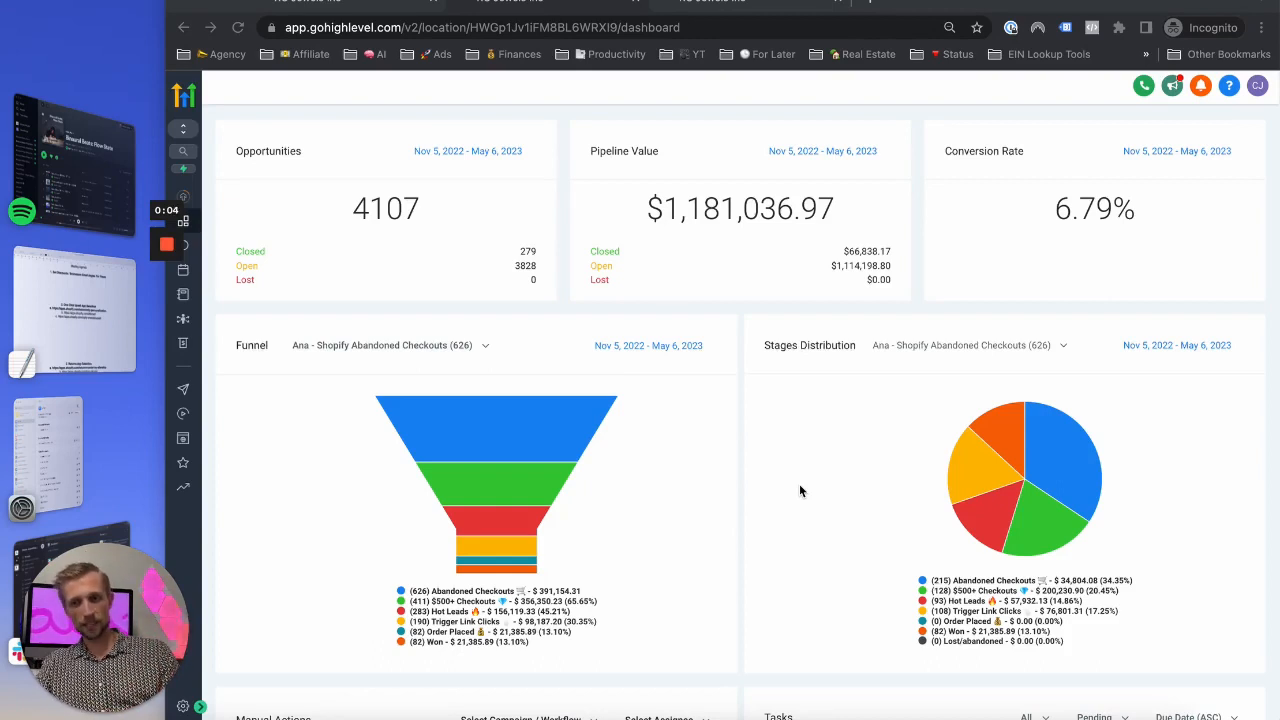
mouse_move(704, 564)
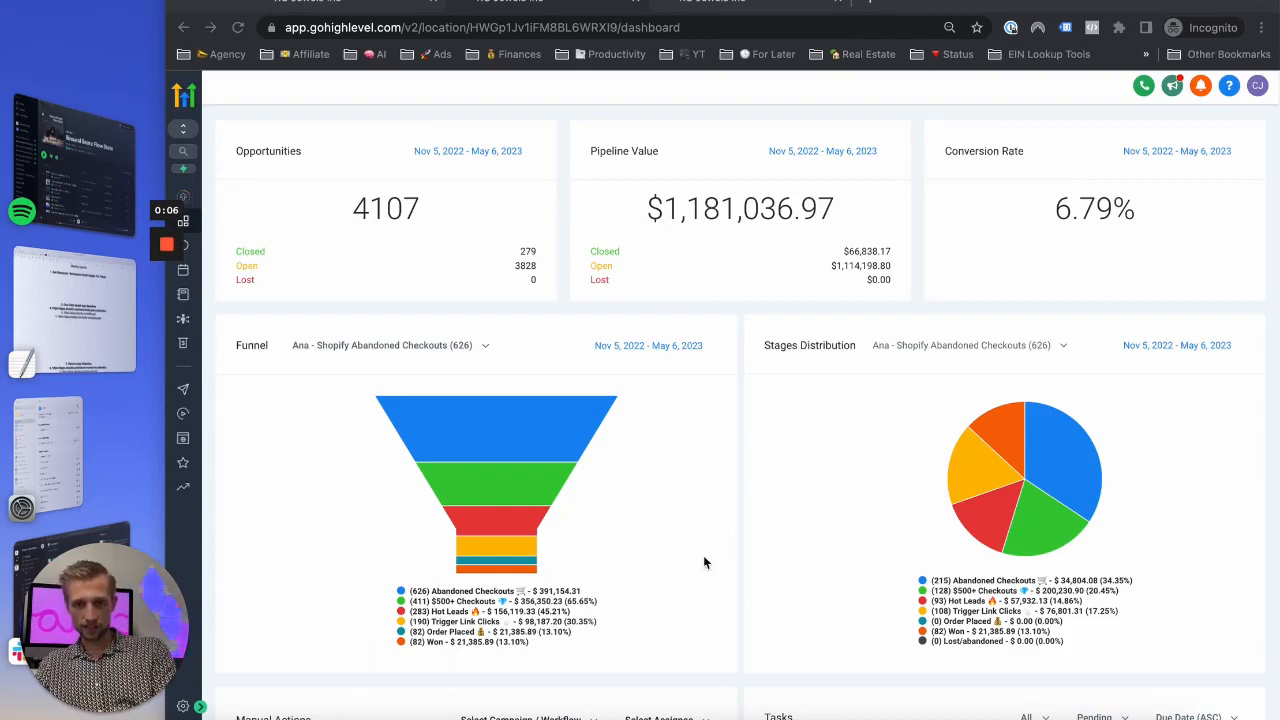
mouse_move(740, 520)
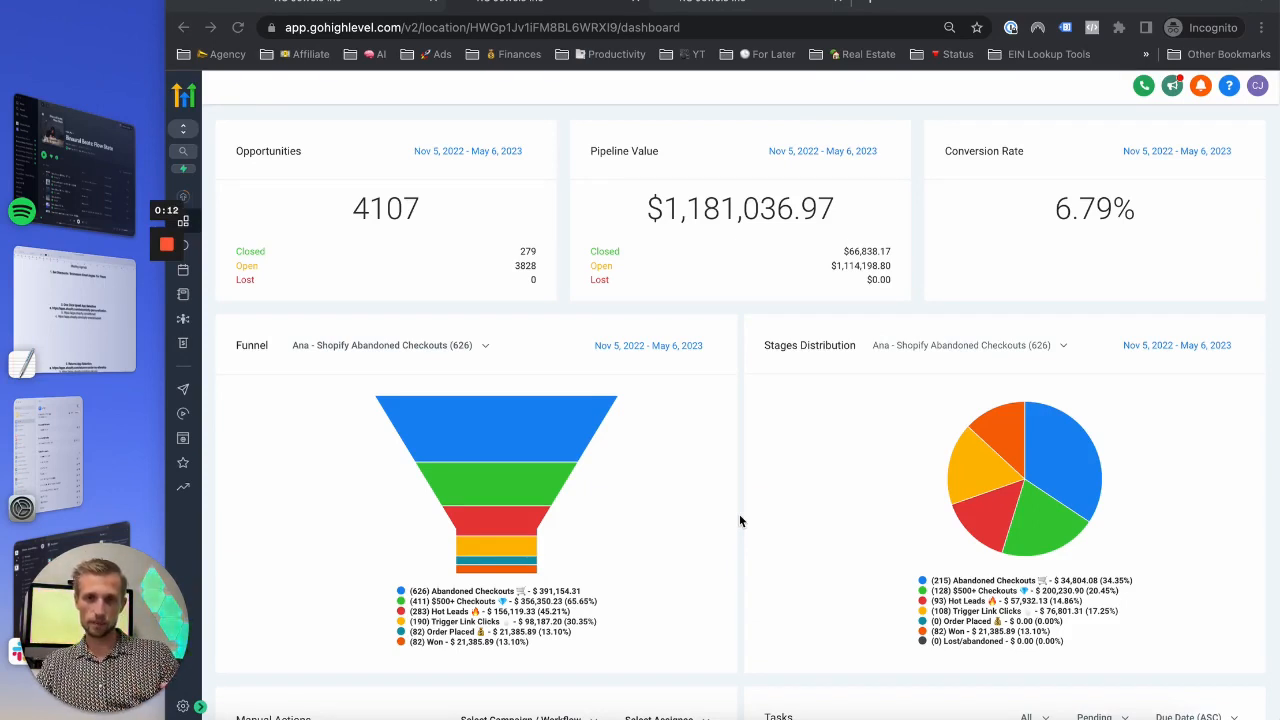
mouse_move(840, 396)
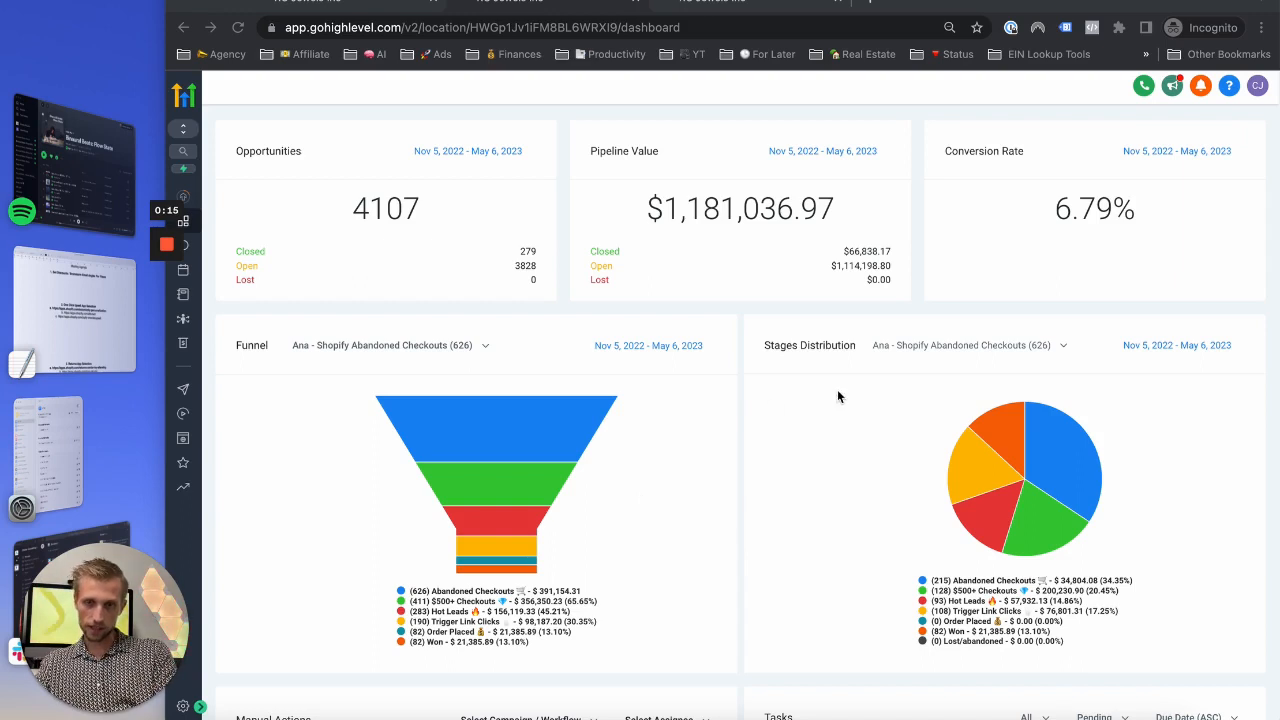
mouse_move(582, 508)
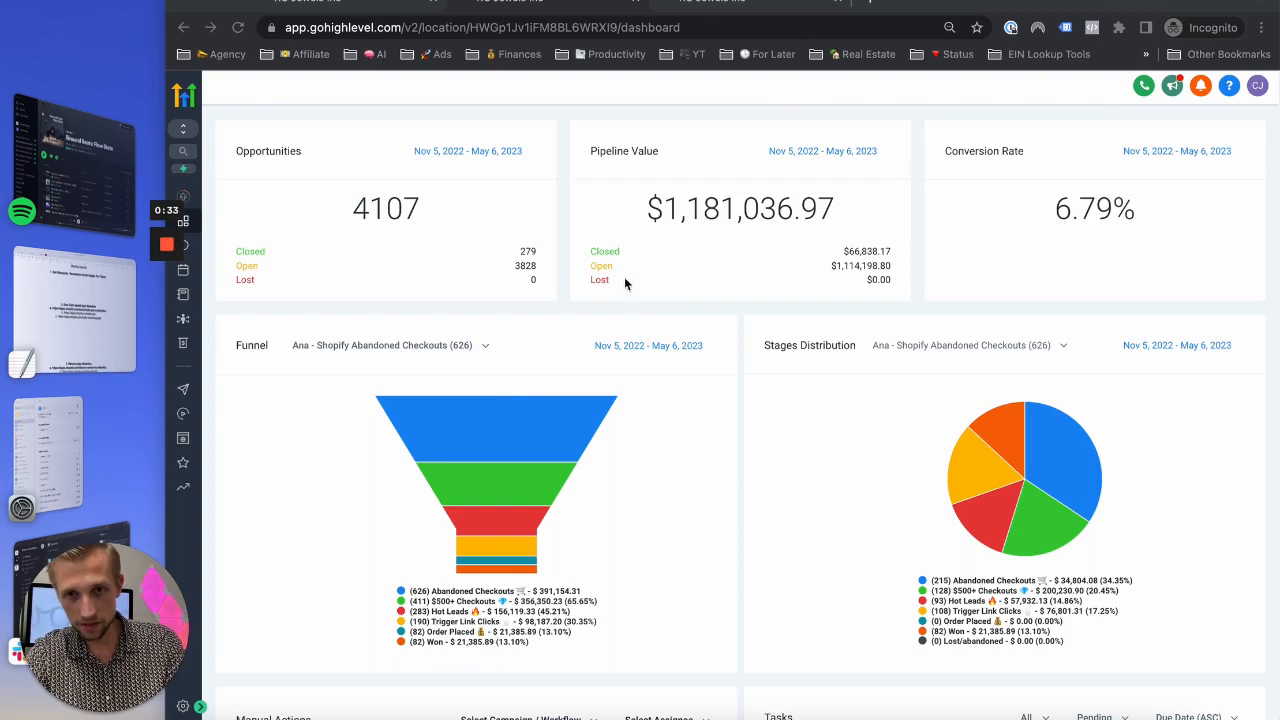
mouse_move(424, 354)
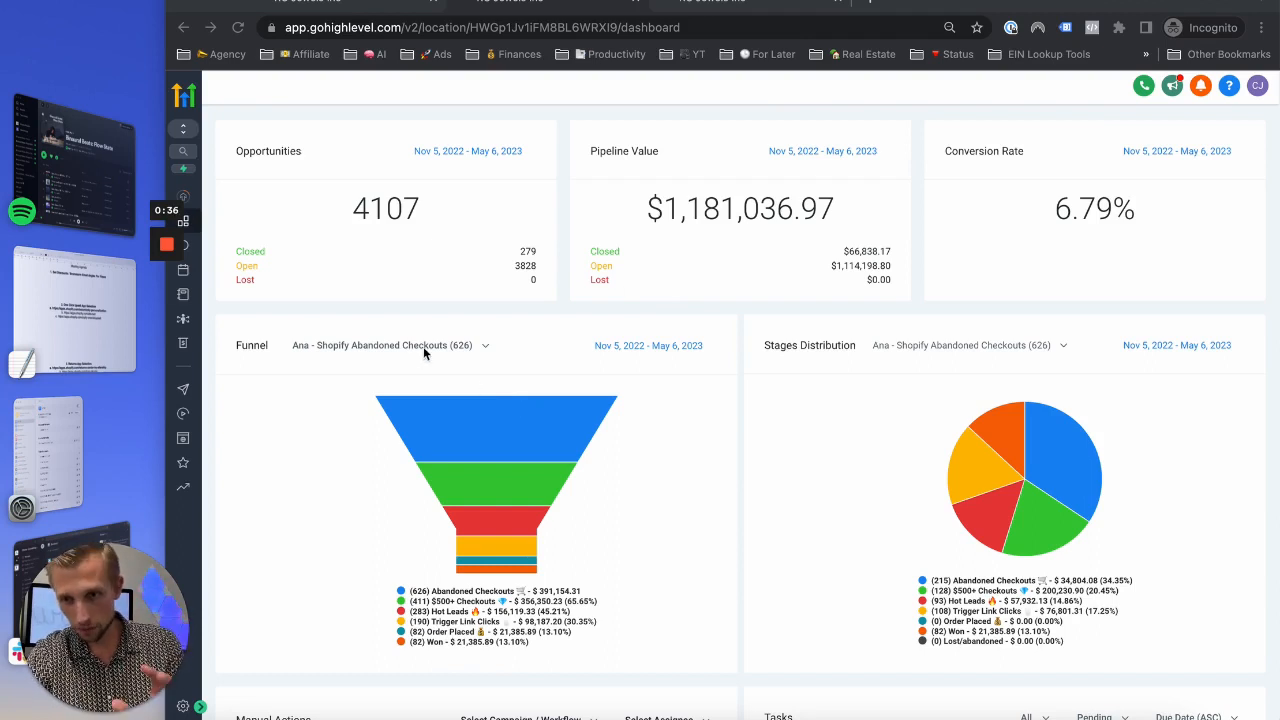
mouse_move(448, 354)
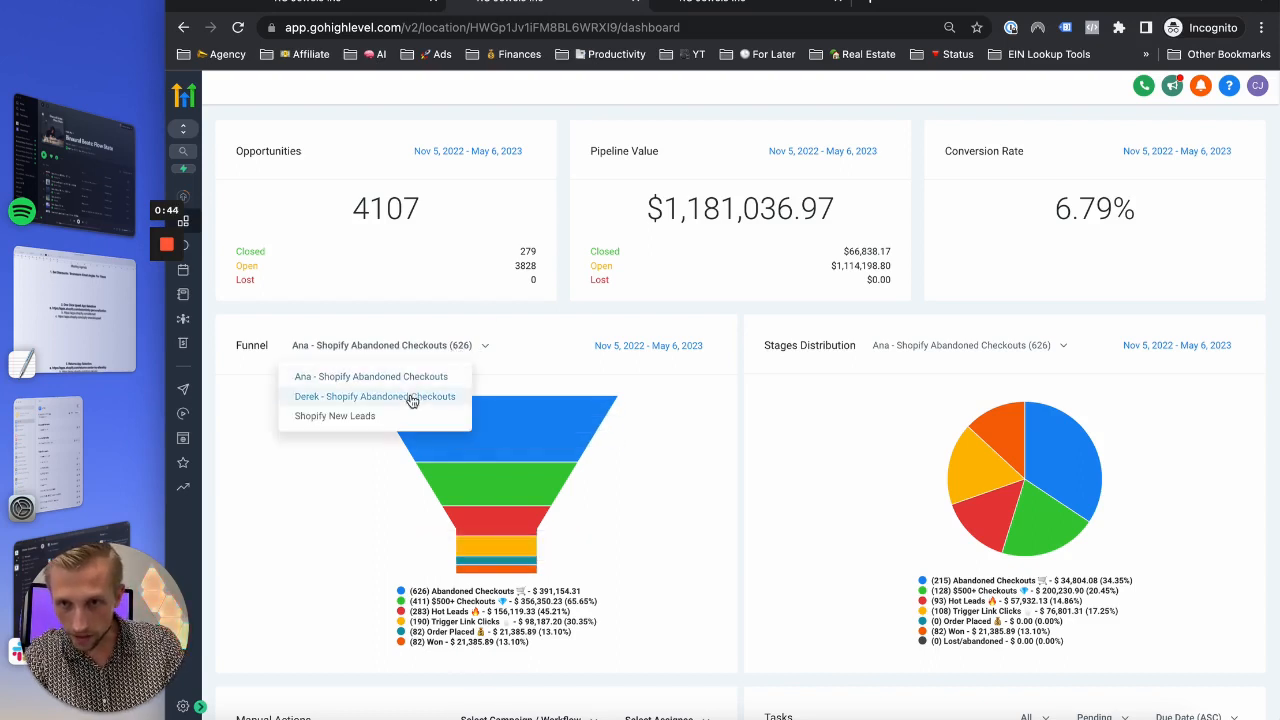
Step: Switch the funnel chart to the Derek – Shopify Abandoned Checkouts pipeline (880 opportunities)
left_click(376, 396)
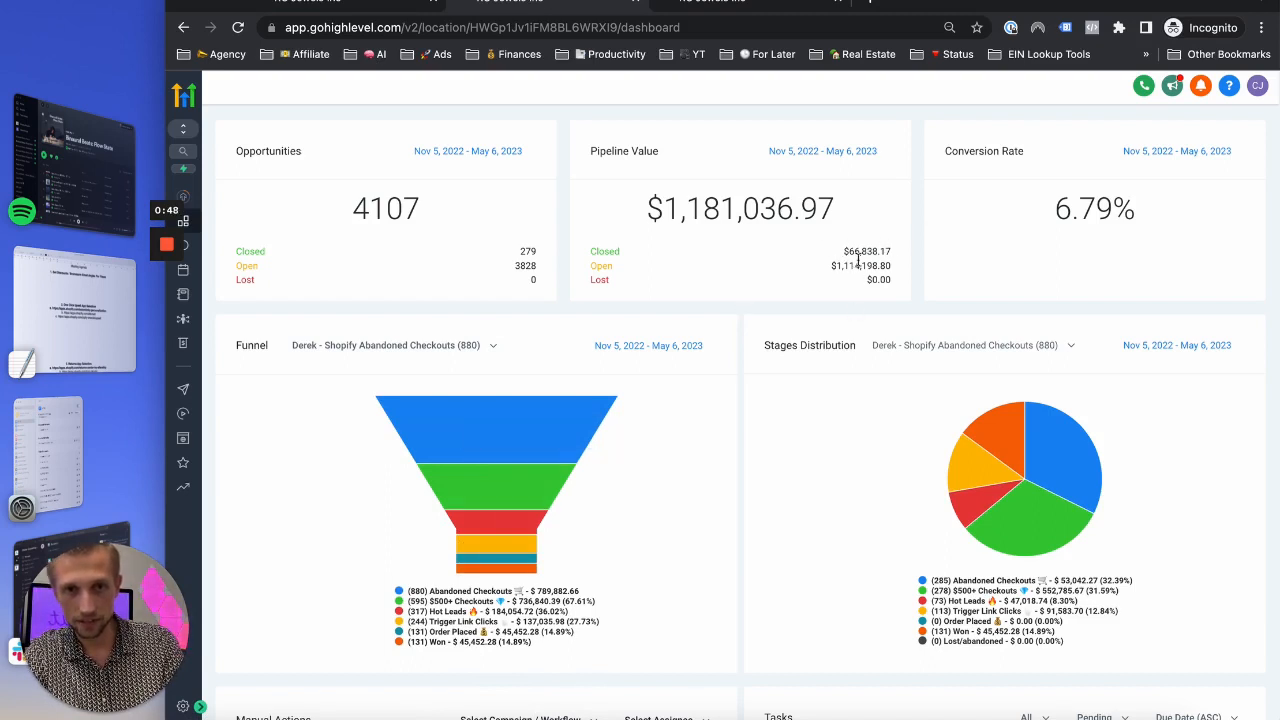
mouse_move(822, 152)
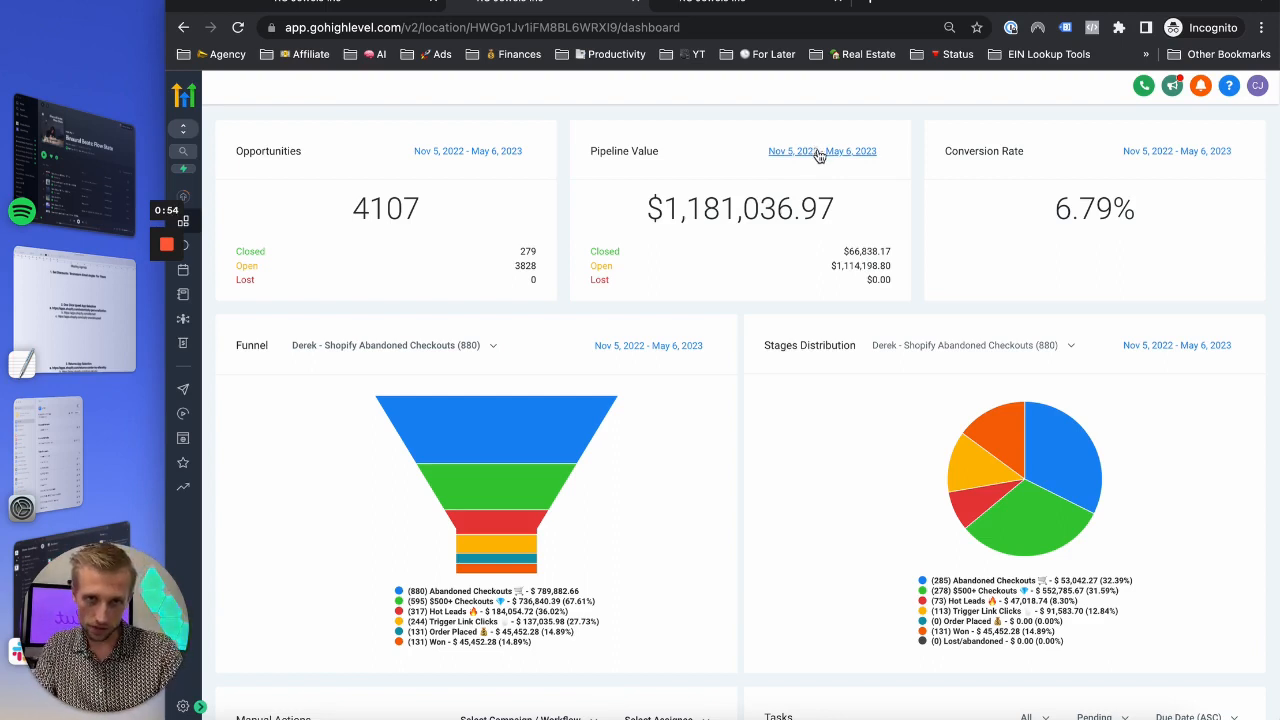
Step: Restrict the dashboard to March 30, 2023: 31 opportunities worth $16,871.31
left_click(820, 152)
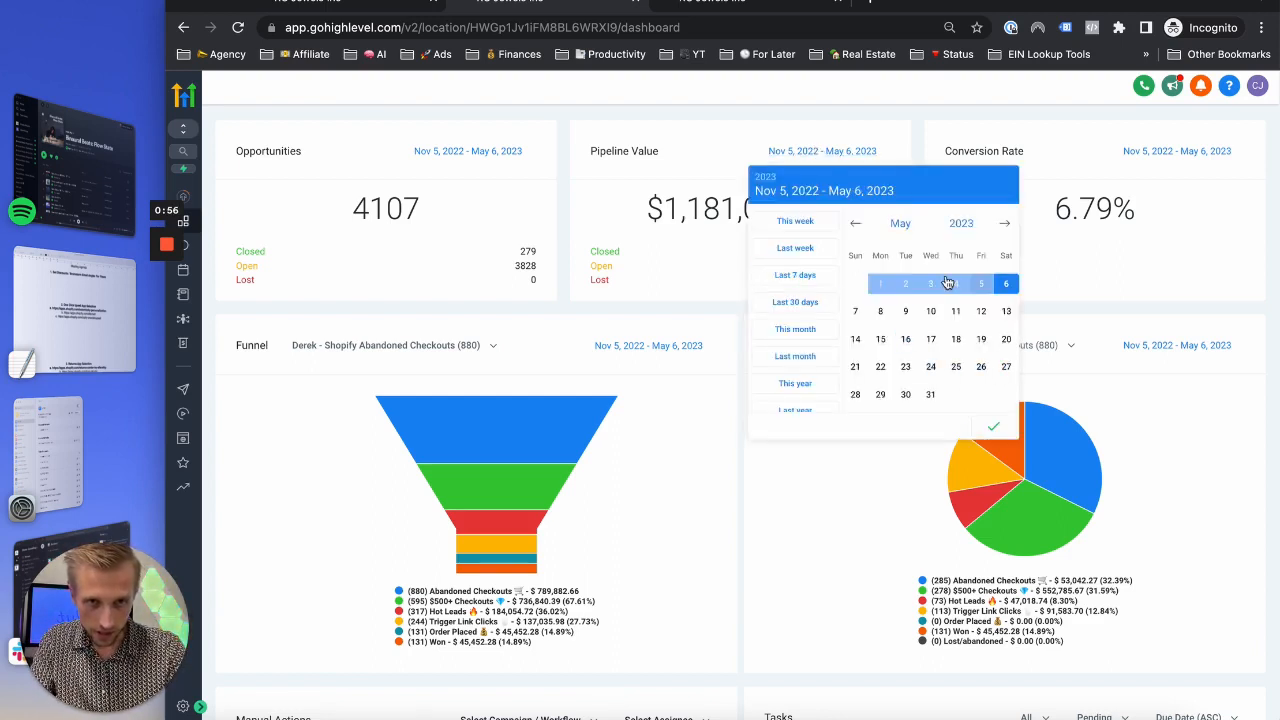
left_click(856, 224)
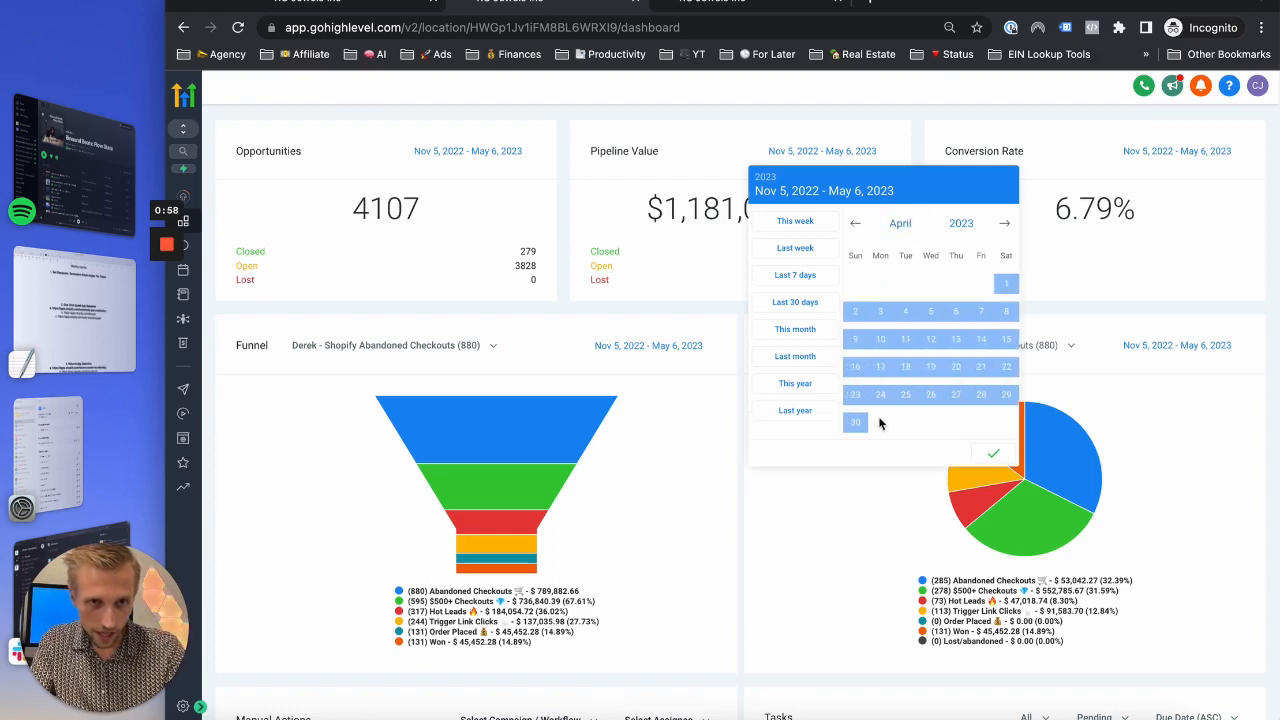
mouse_move(936, 236)
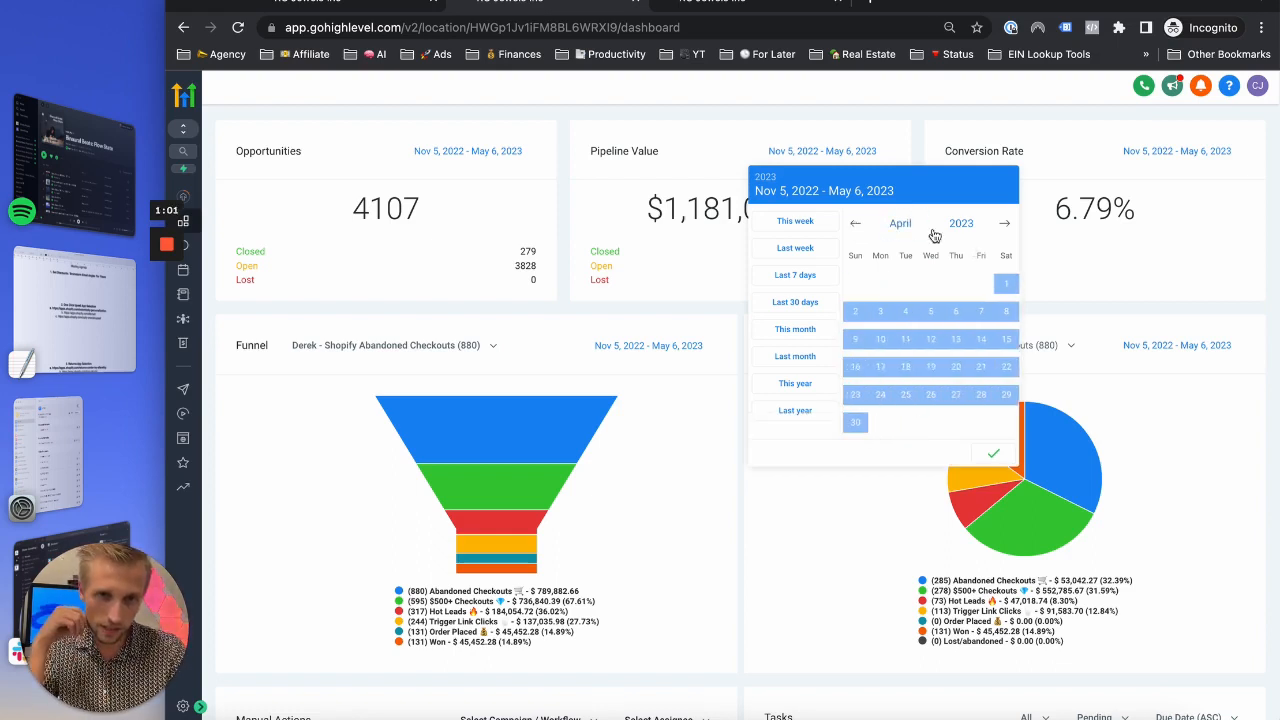
left_click(856, 224)
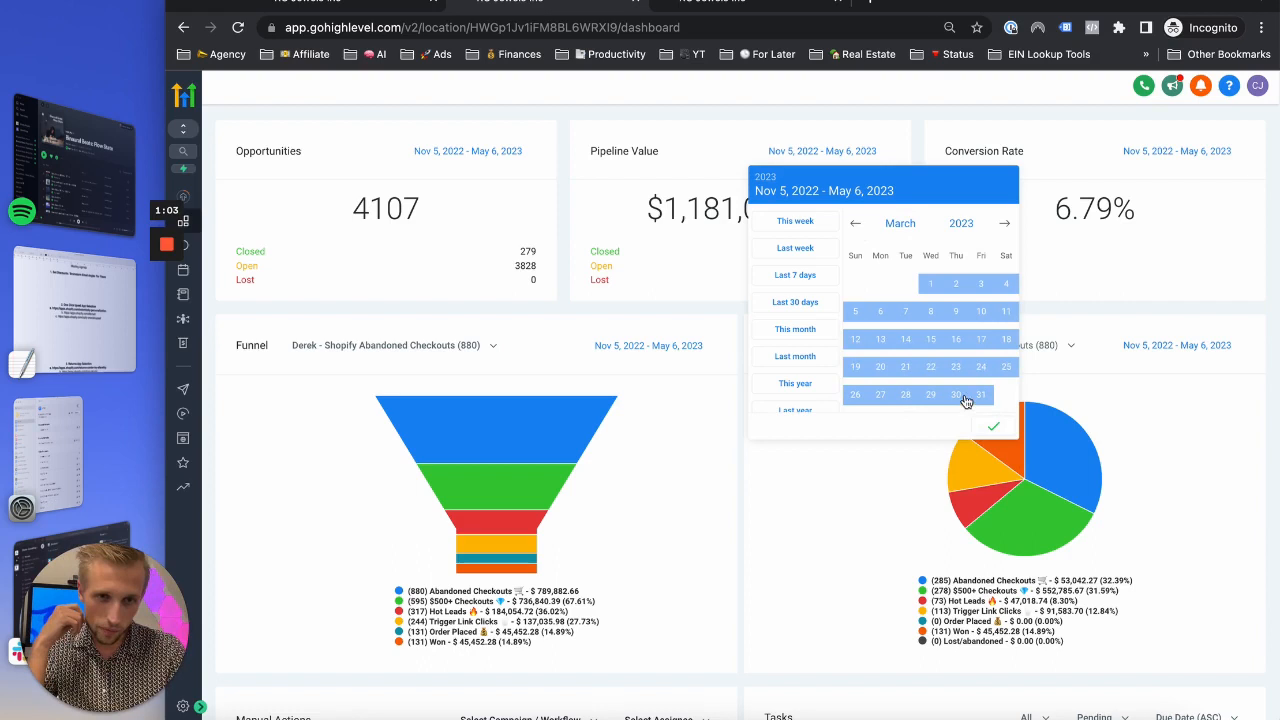
left_click(930, 394)
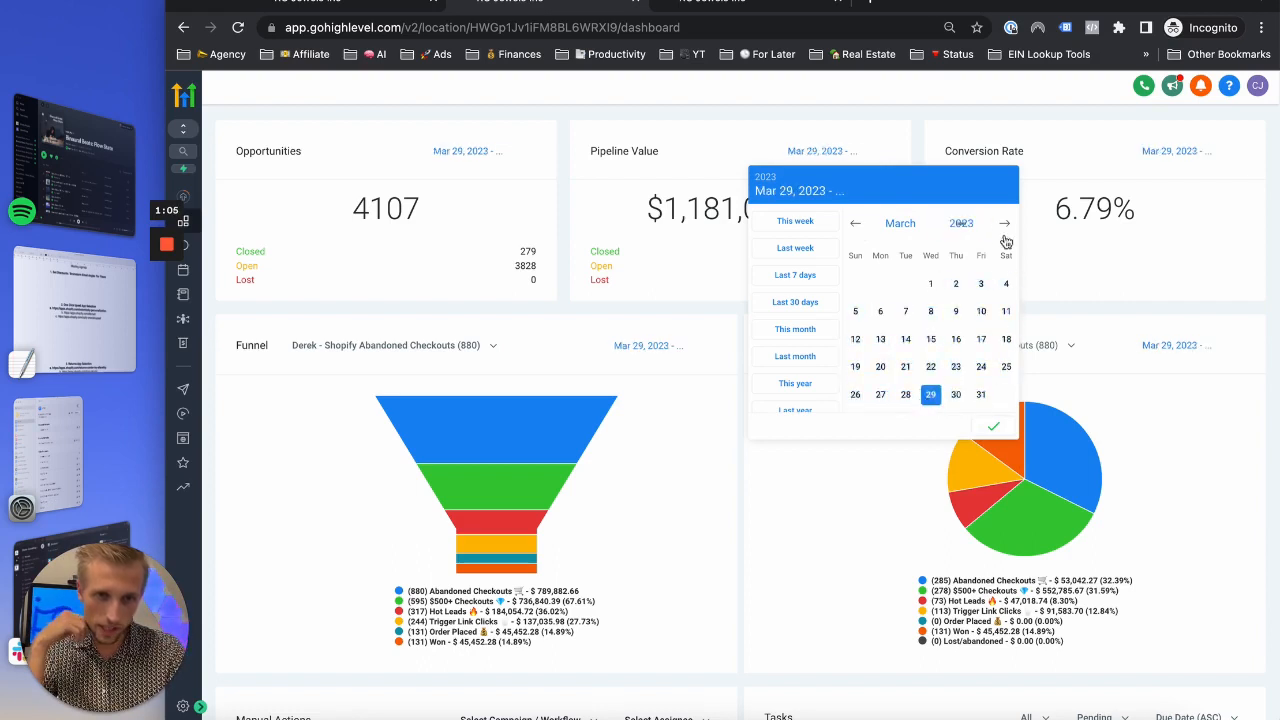
left_click(992, 426)
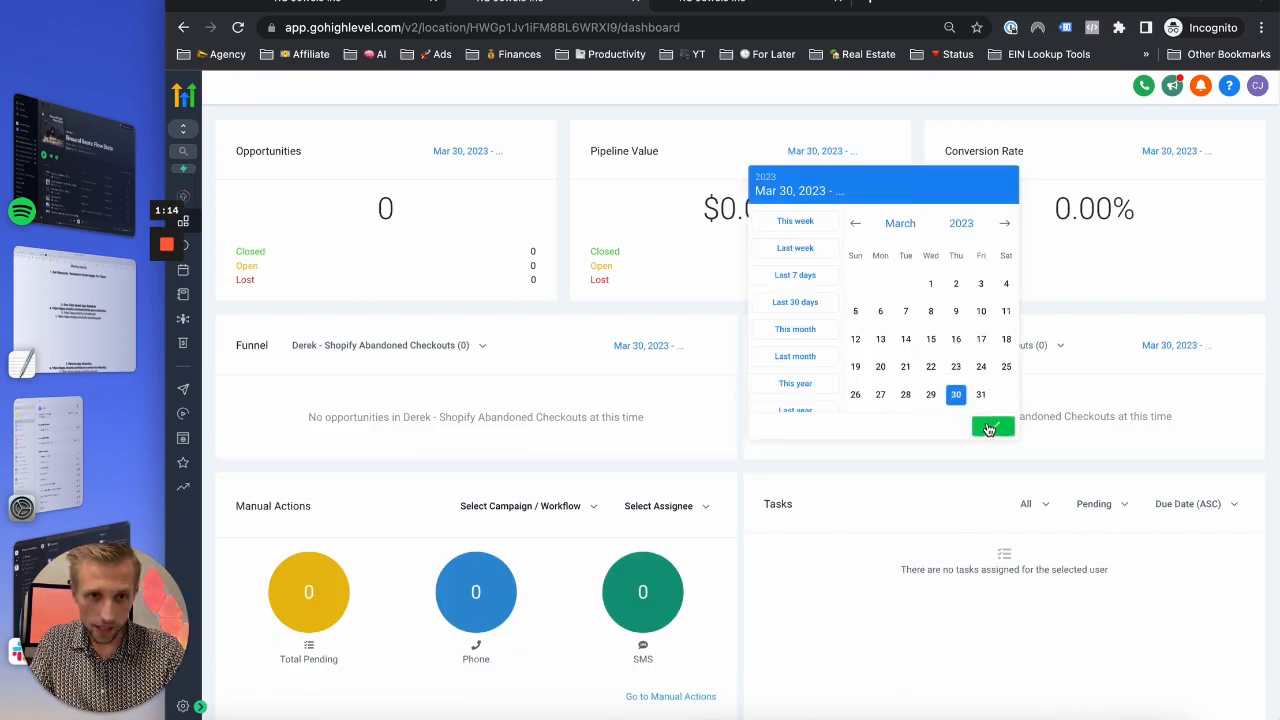
left_click(992, 428)
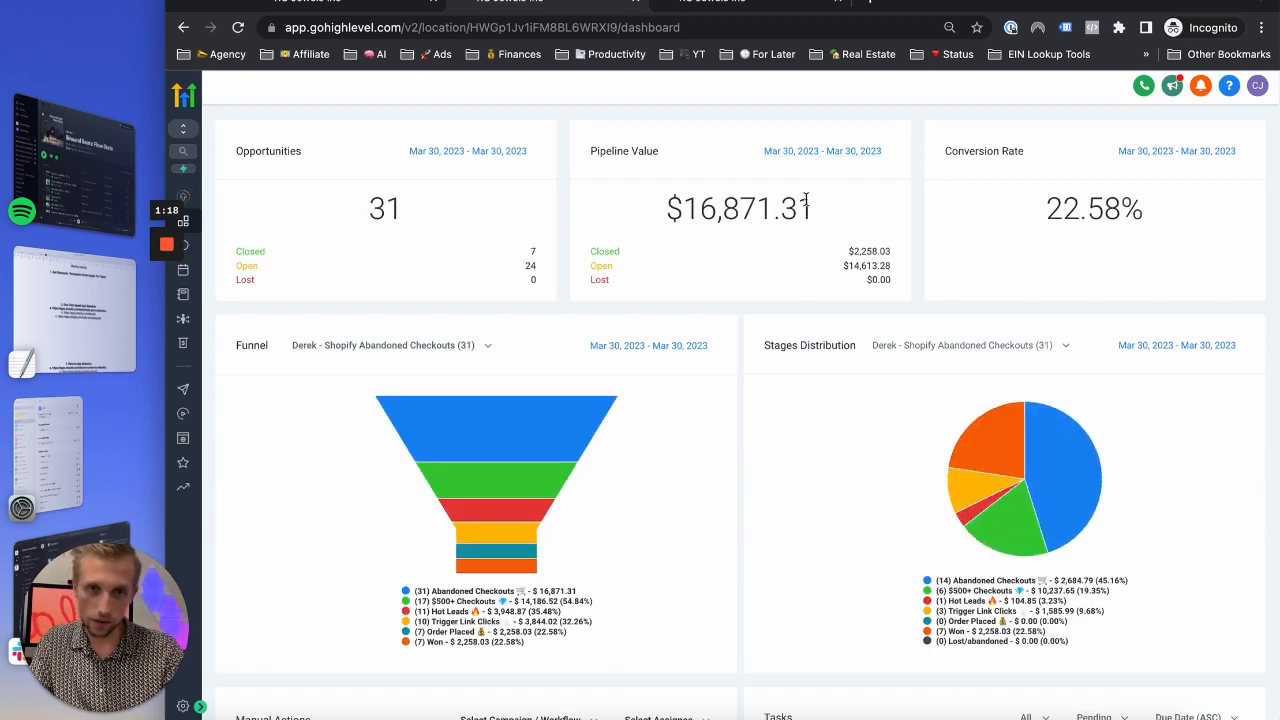
mouse_move(774, 240)
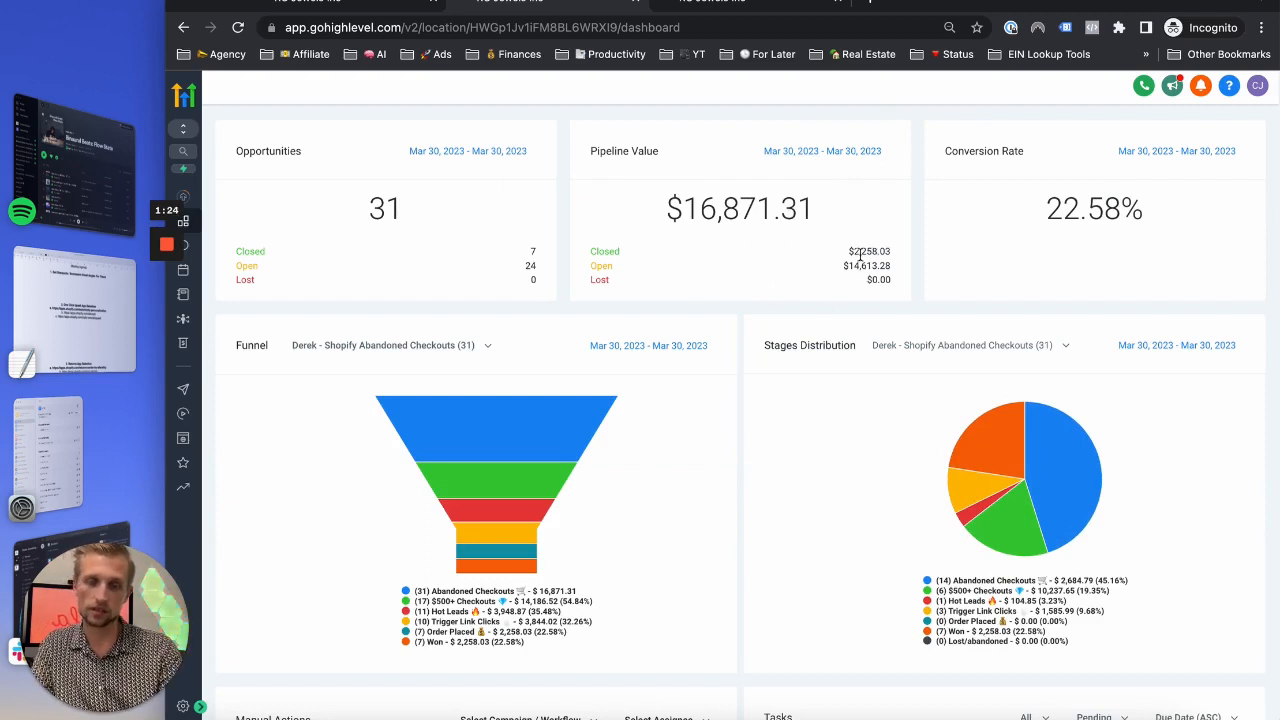
Step: Reopen the date picker and start choosing May 5 before returning to March
left_click(822, 152)
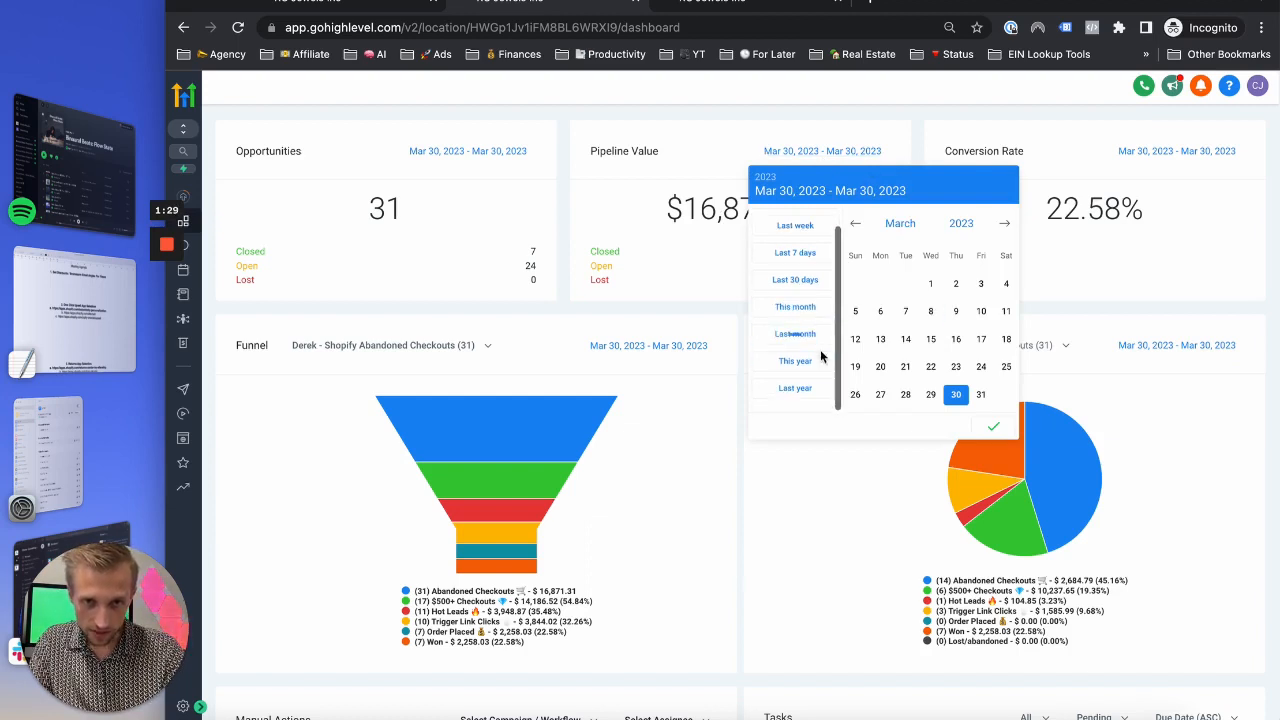
scroll("up", 3)
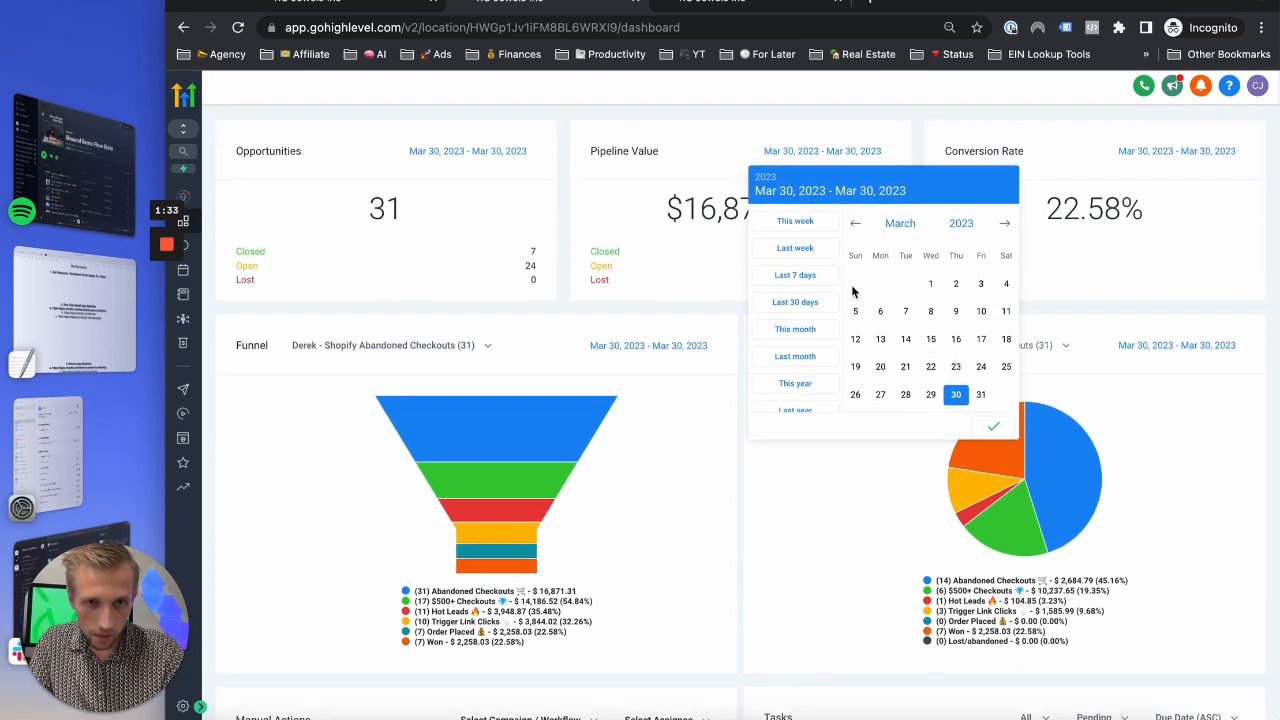
mouse_move(976, 304)
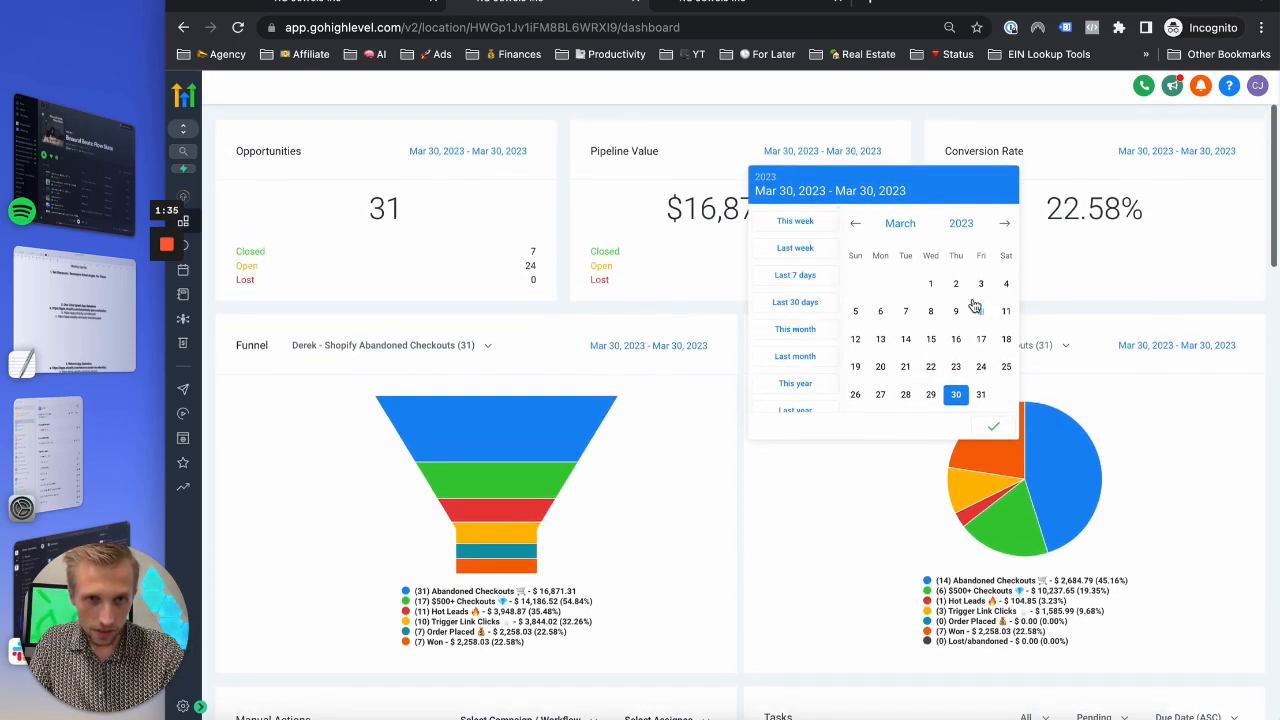
mouse_move(928, 394)
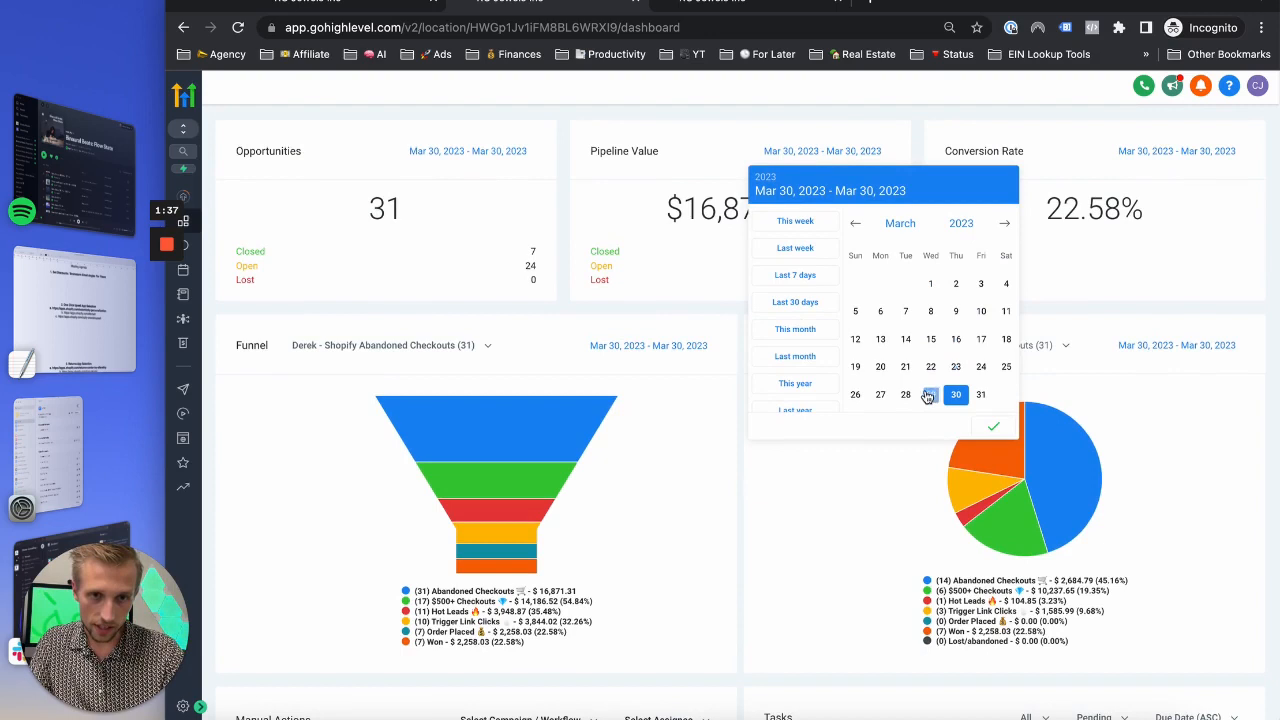
mouse_move(1006, 224)
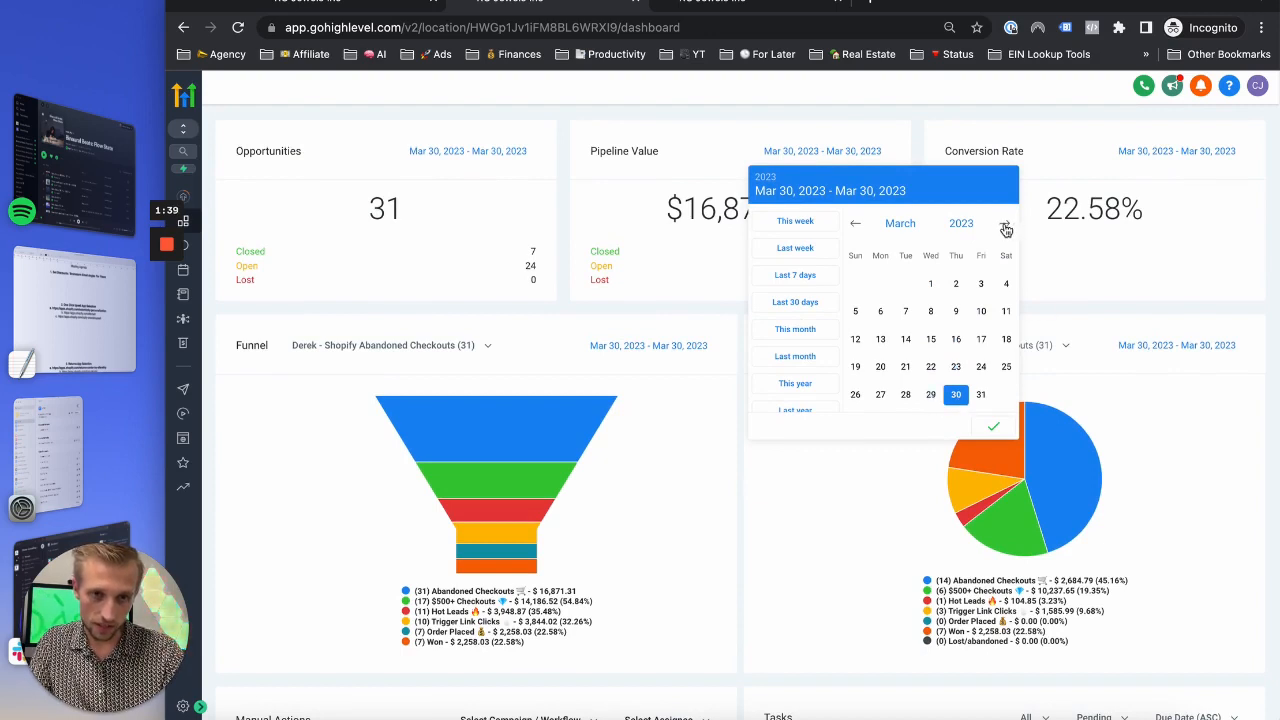
left_click(1004, 224)
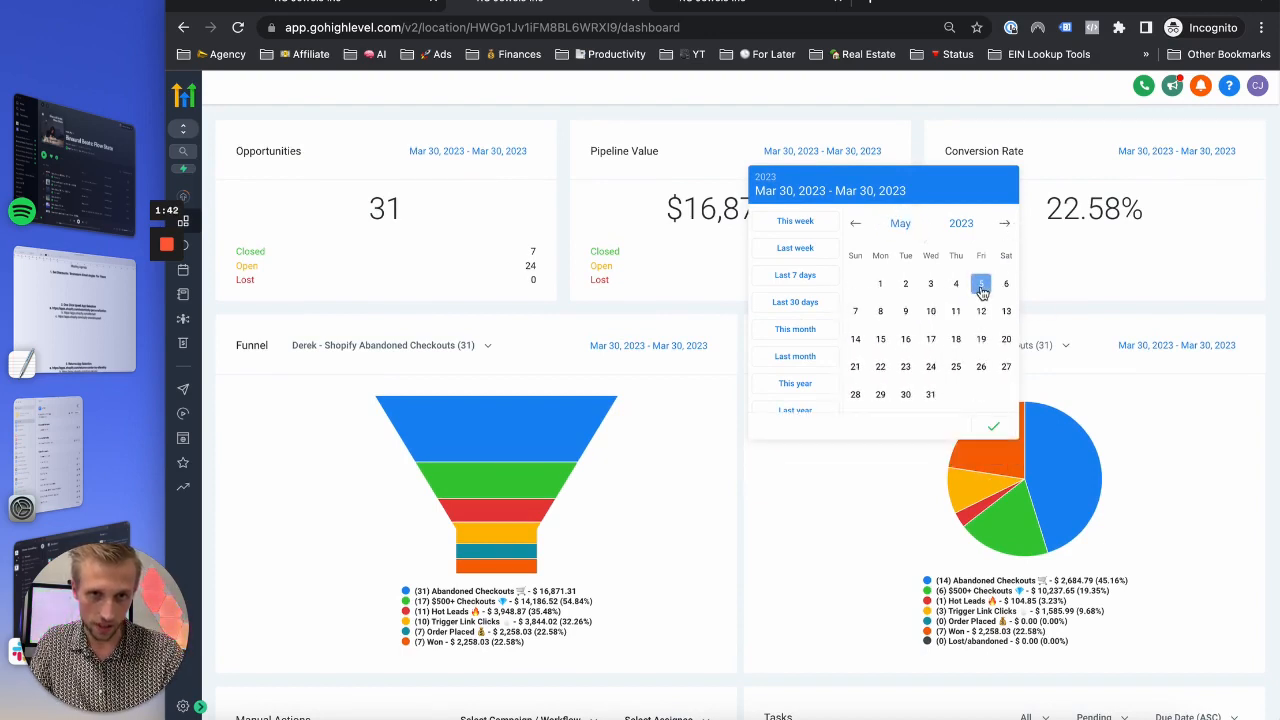
left_click(980, 284)
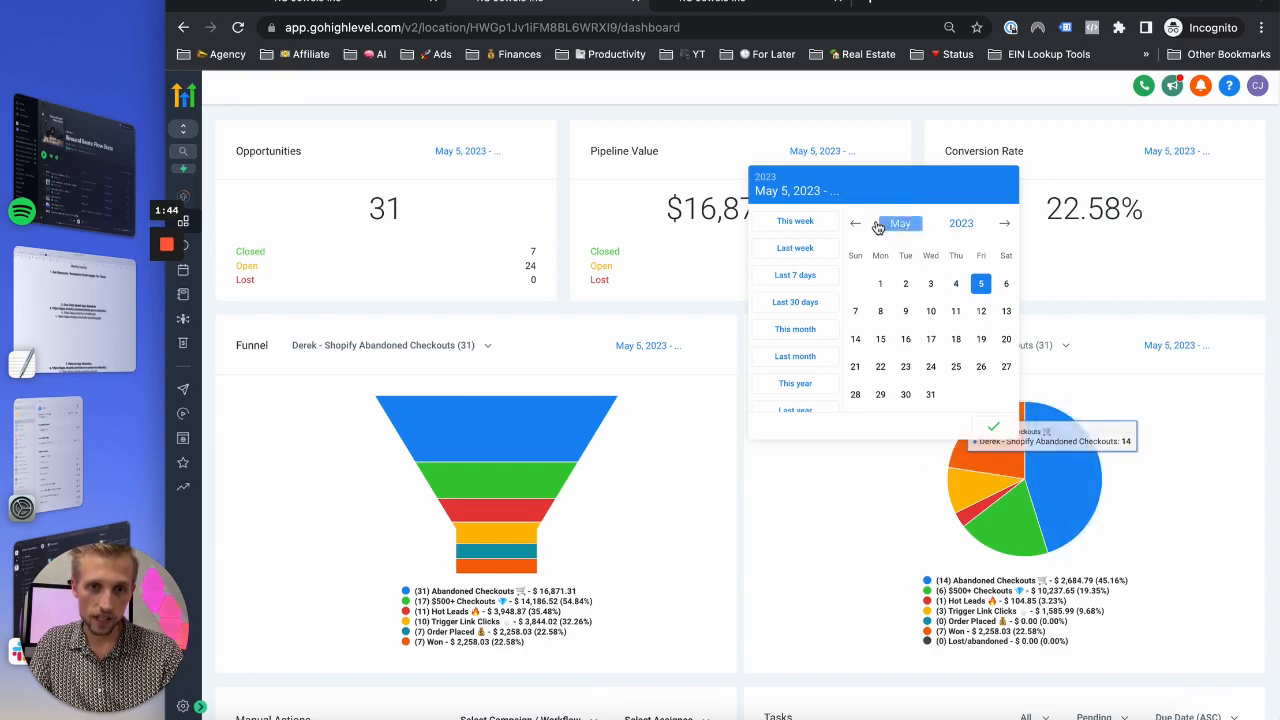
left_click(856, 224)
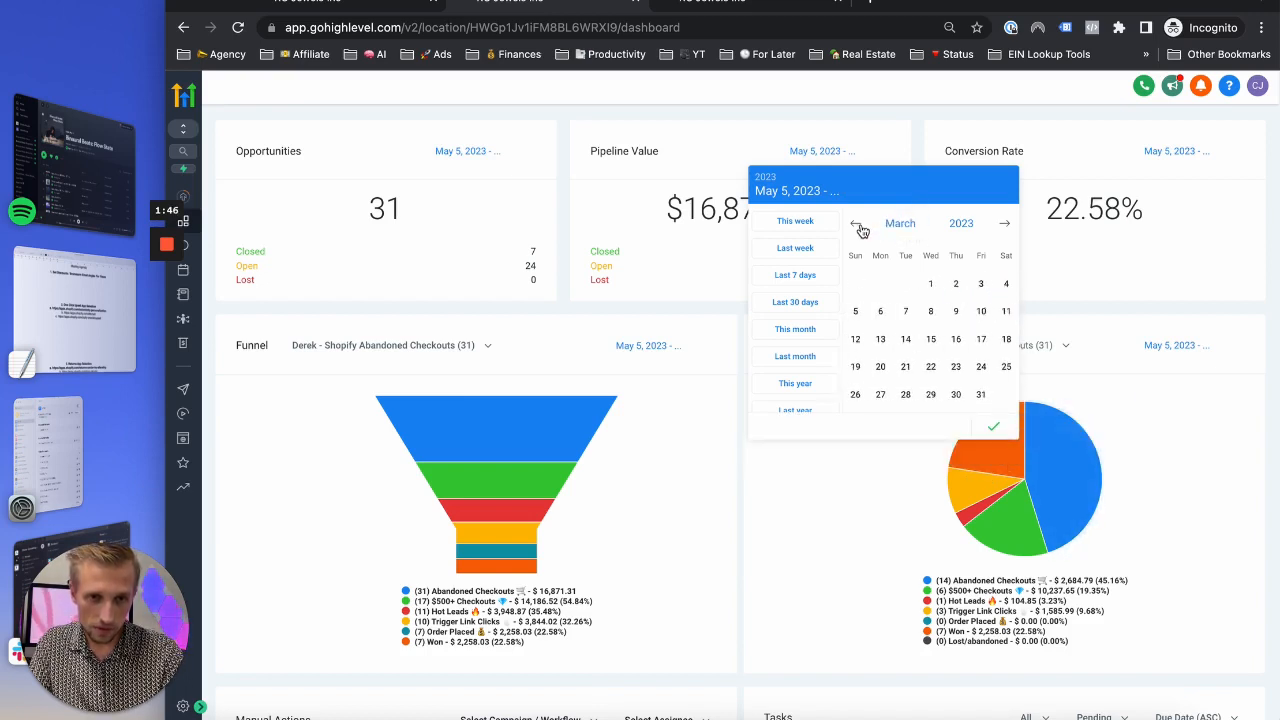
Step: Apply the range March 30 – May 5, 2023: 4,107 opportunities, $1,181,036.97 pipeline value
left_click(956, 394)
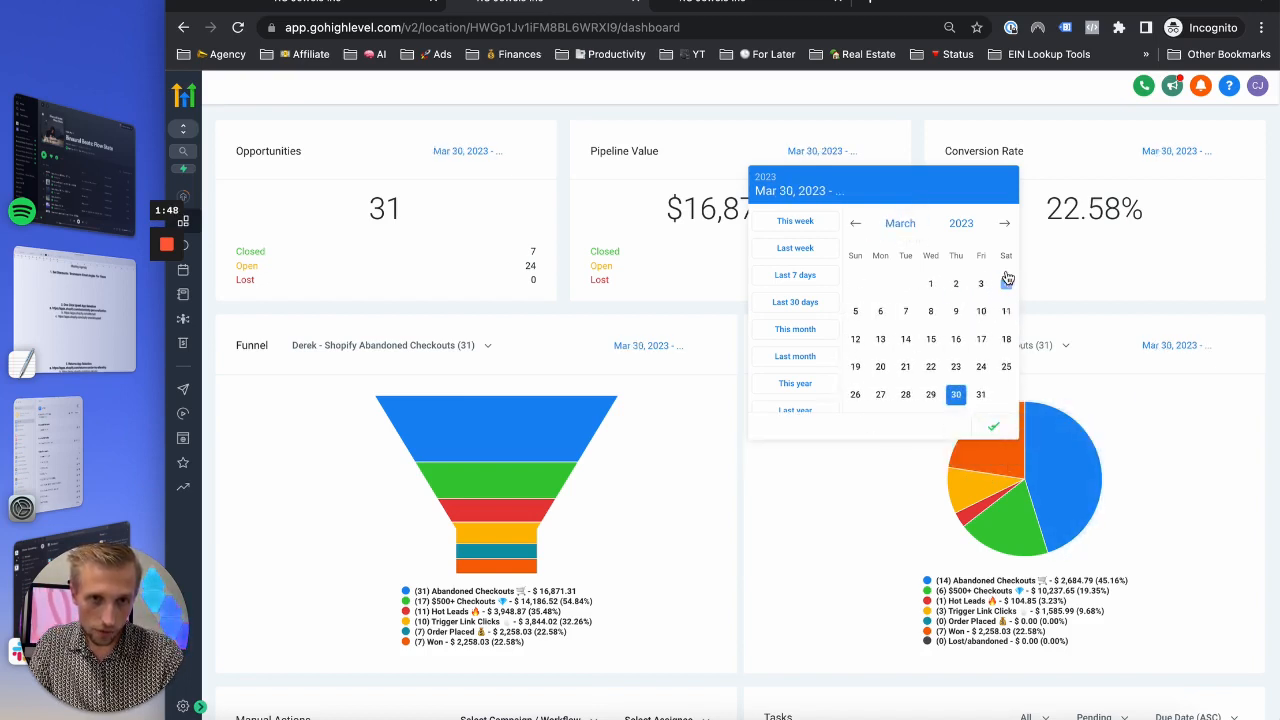
left_click(1004, 224)
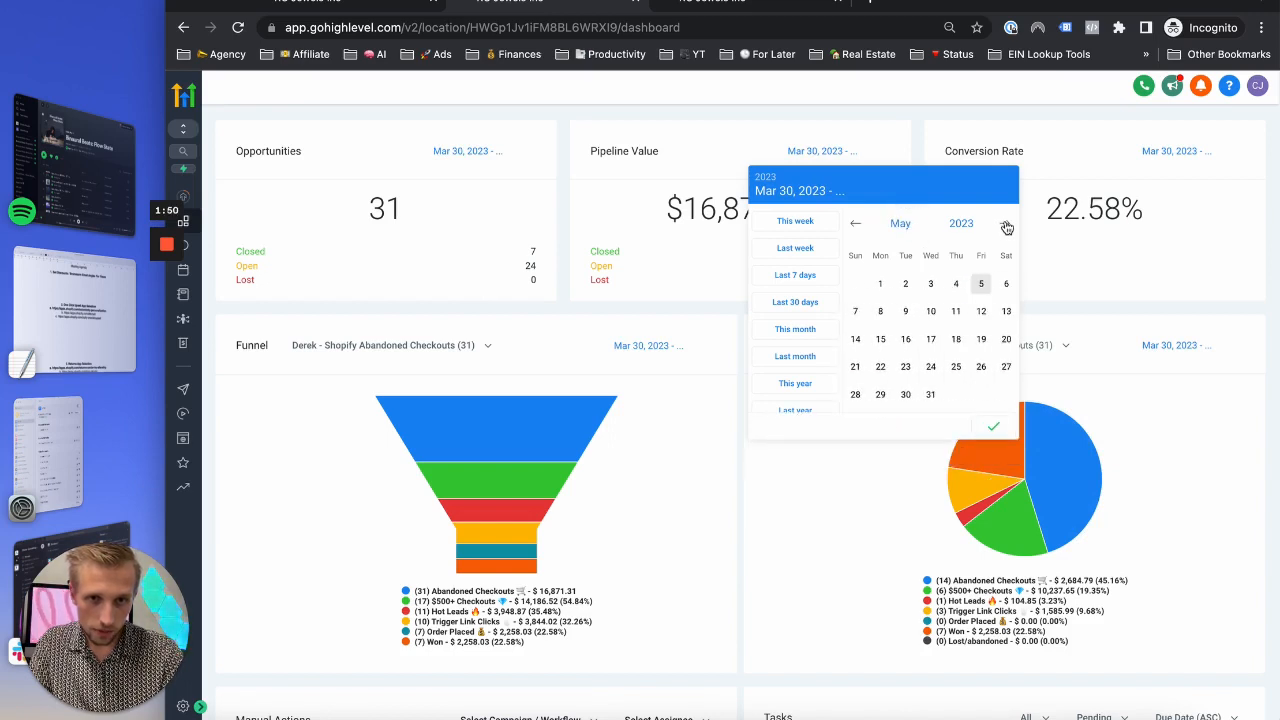
left_click(992, 426)
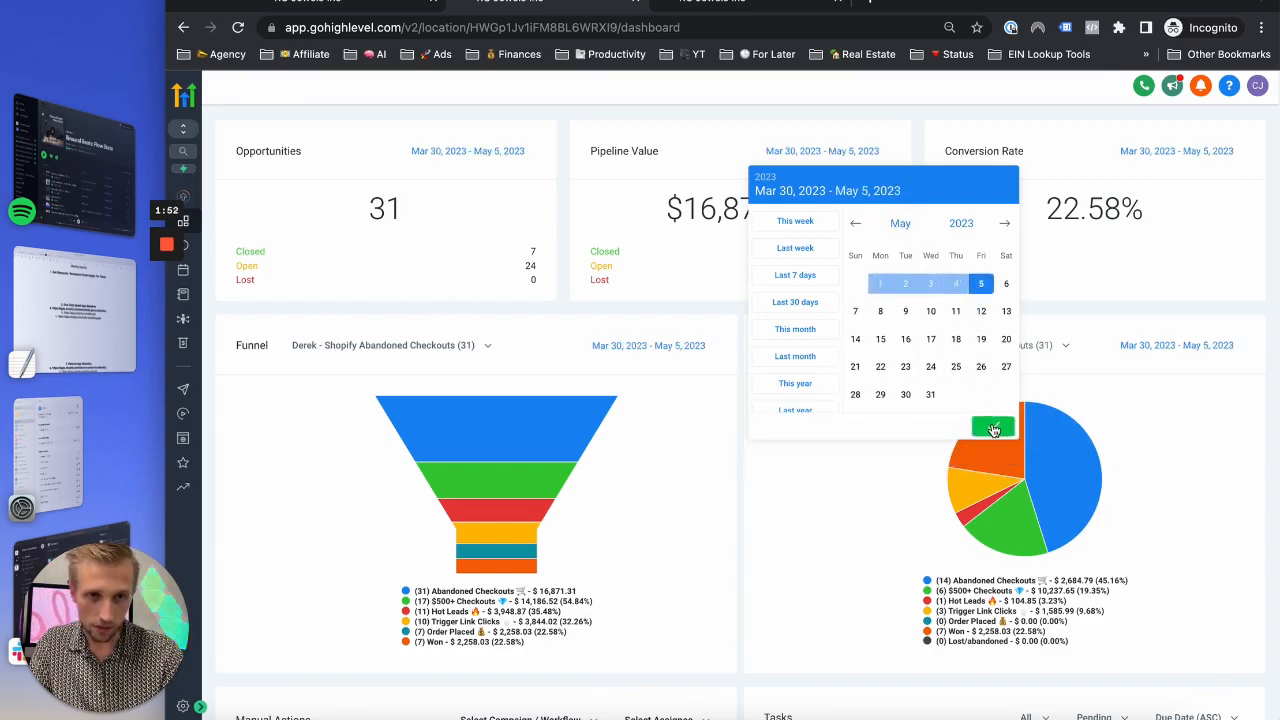
left_click(992, 428)
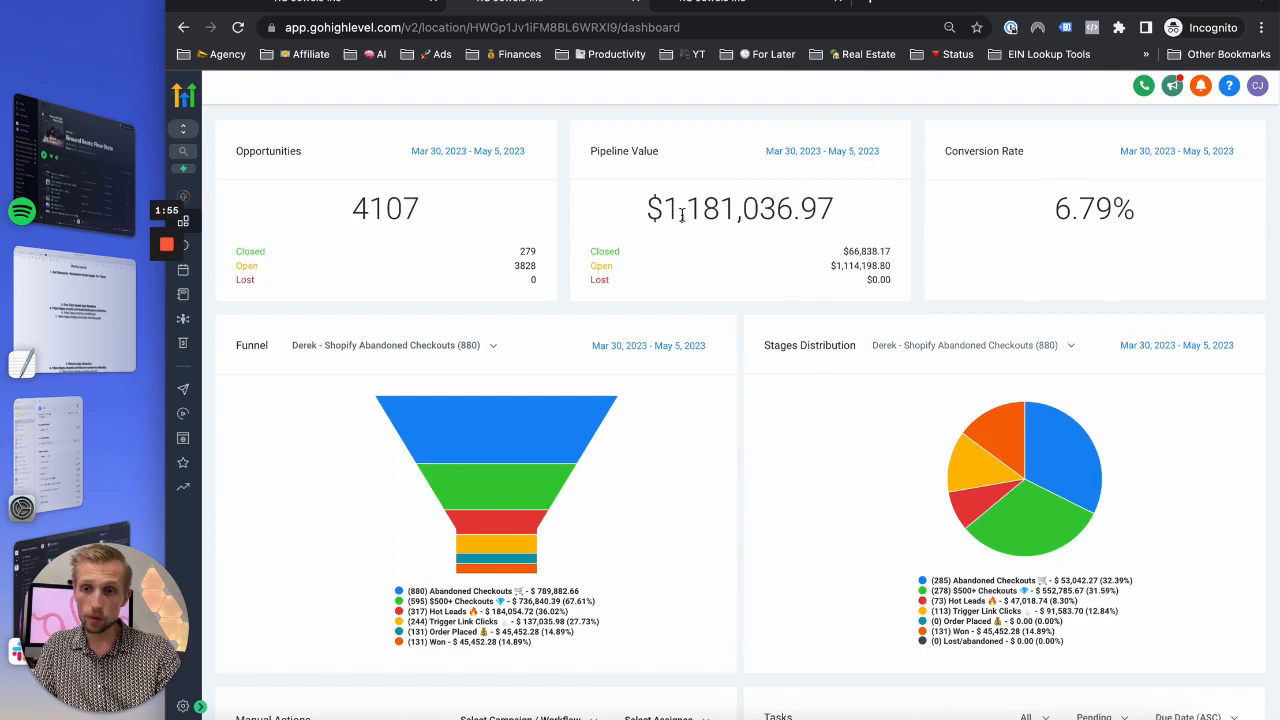
mouse_move(728, 236)
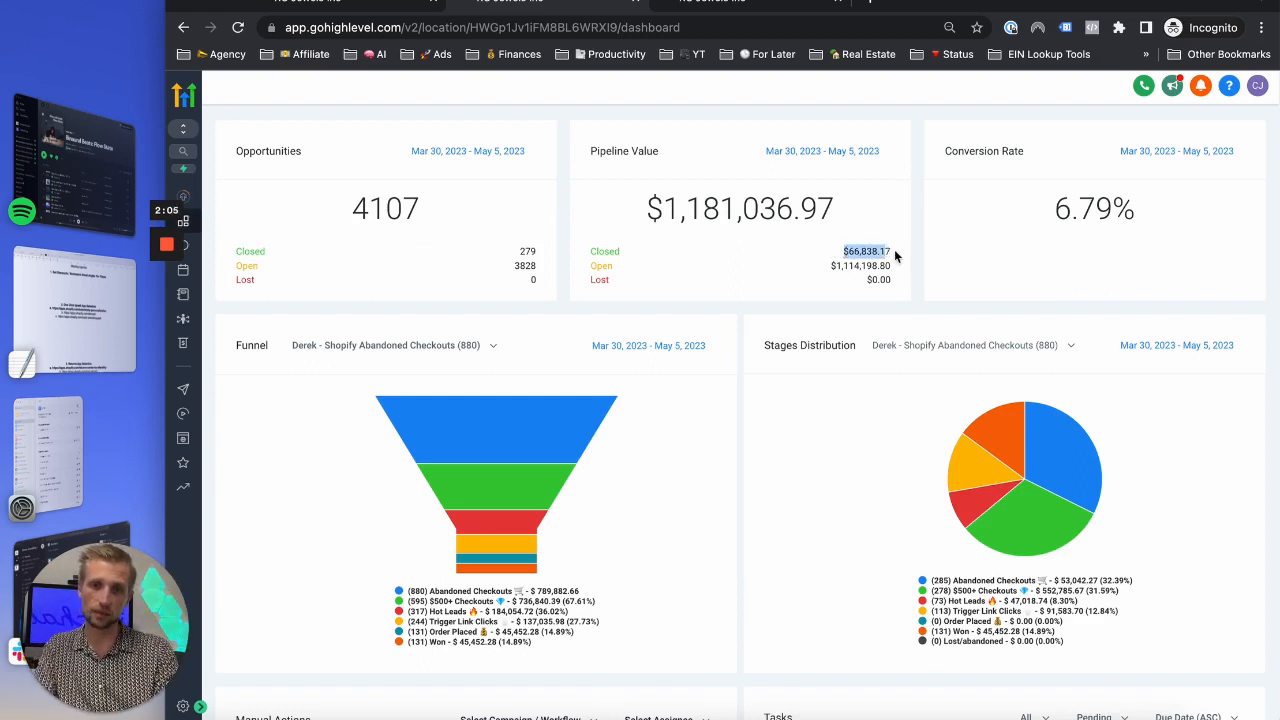
mouse_move(396, 44)
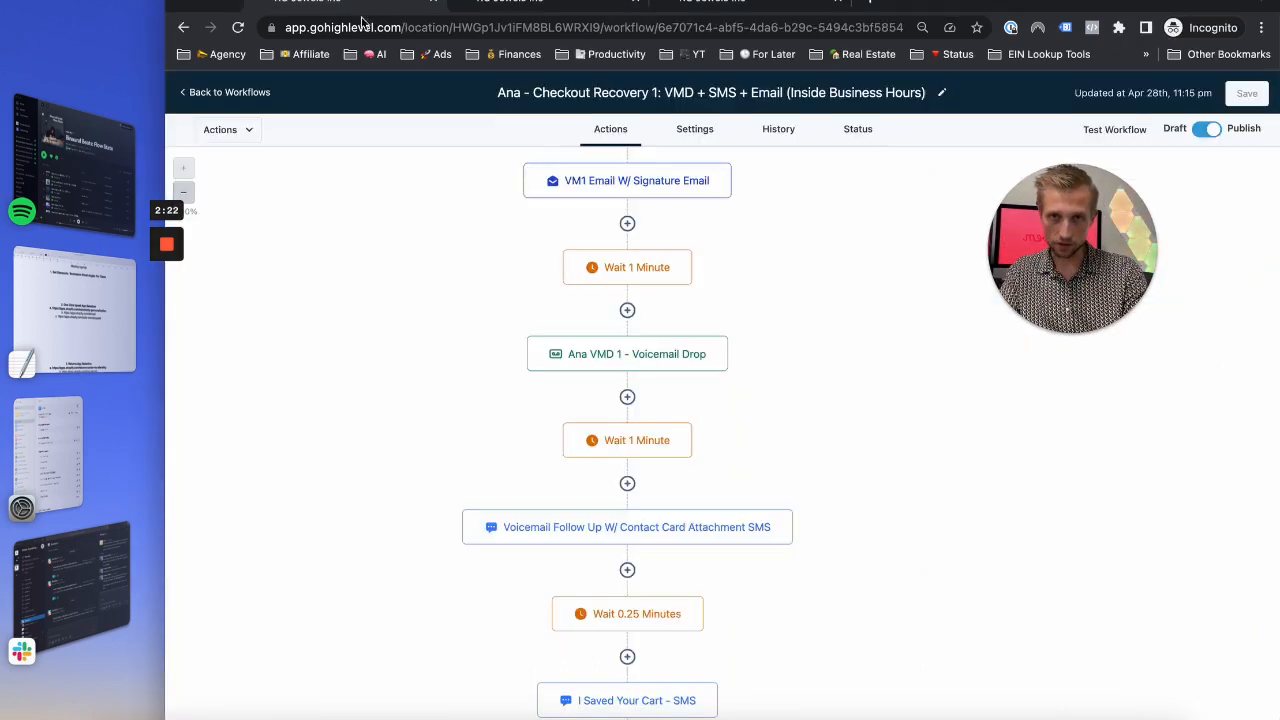
mouse_move(784, 544)
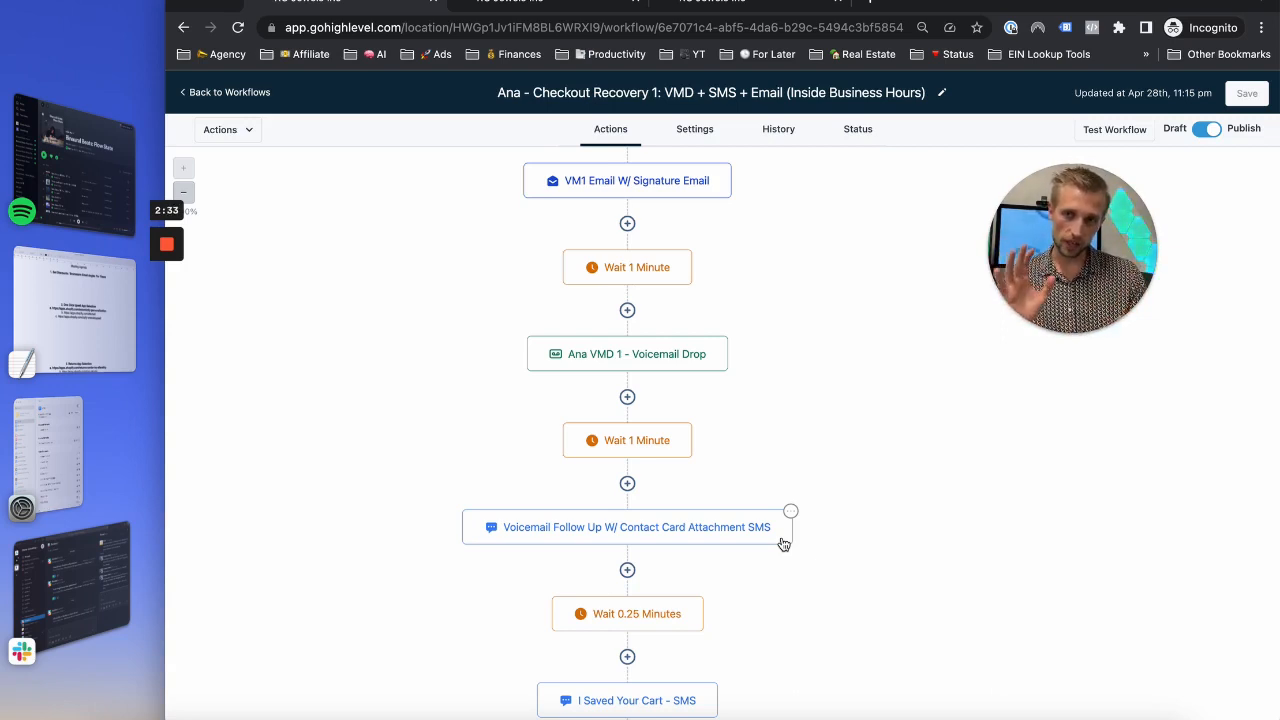
mouse_move(790, 468)
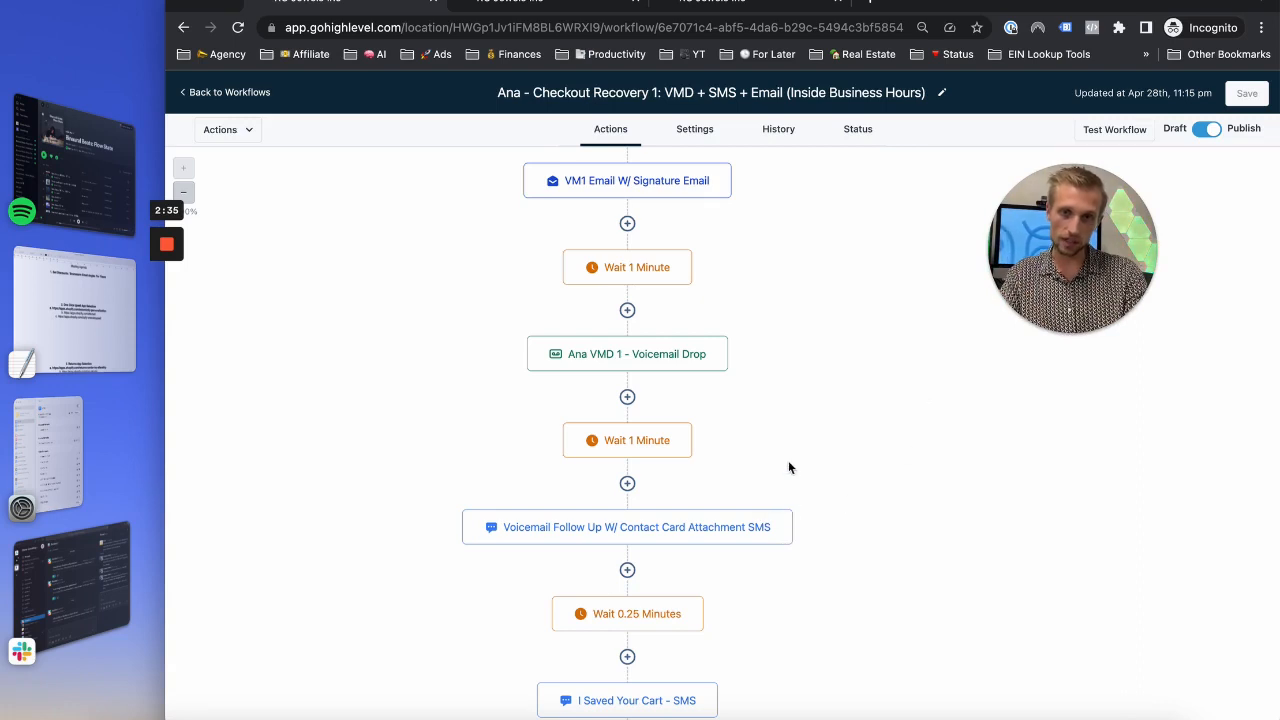
Step: Scroll the Checkout Recovery 1 workflow to see its email, wait, voicemail and SMS steps
scroll("down", 3)
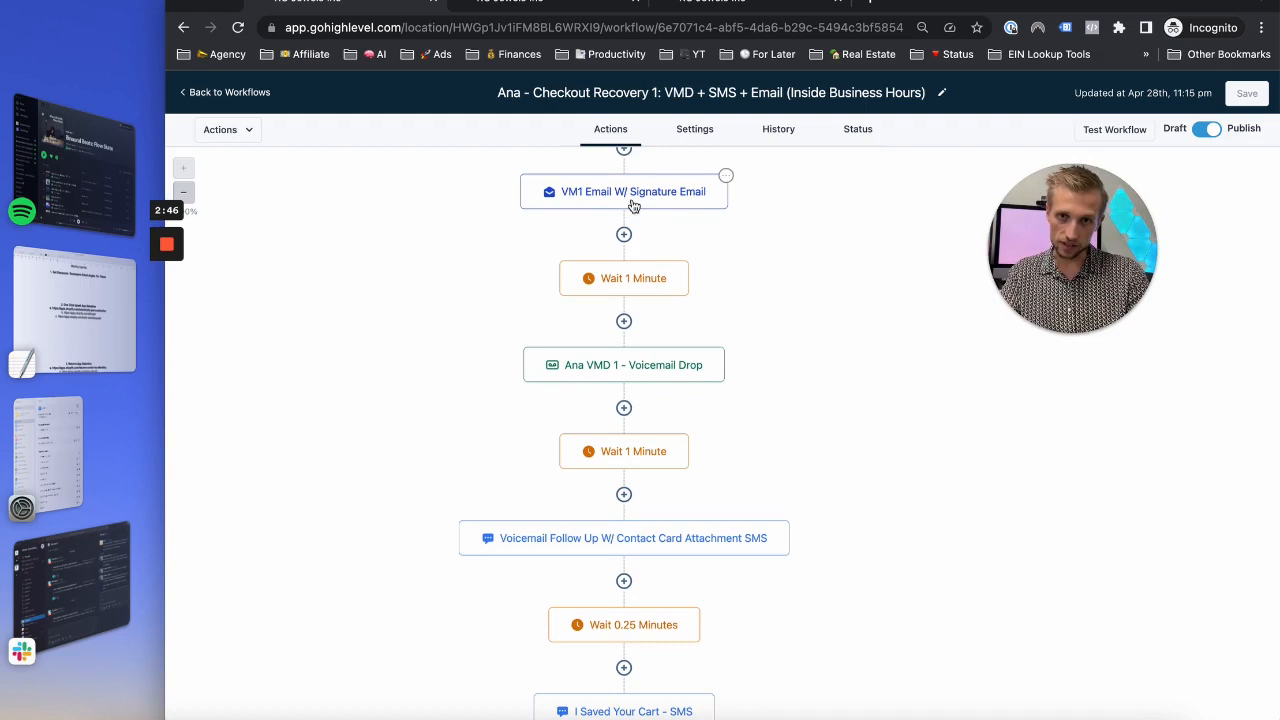
mouse_move(680, 284)
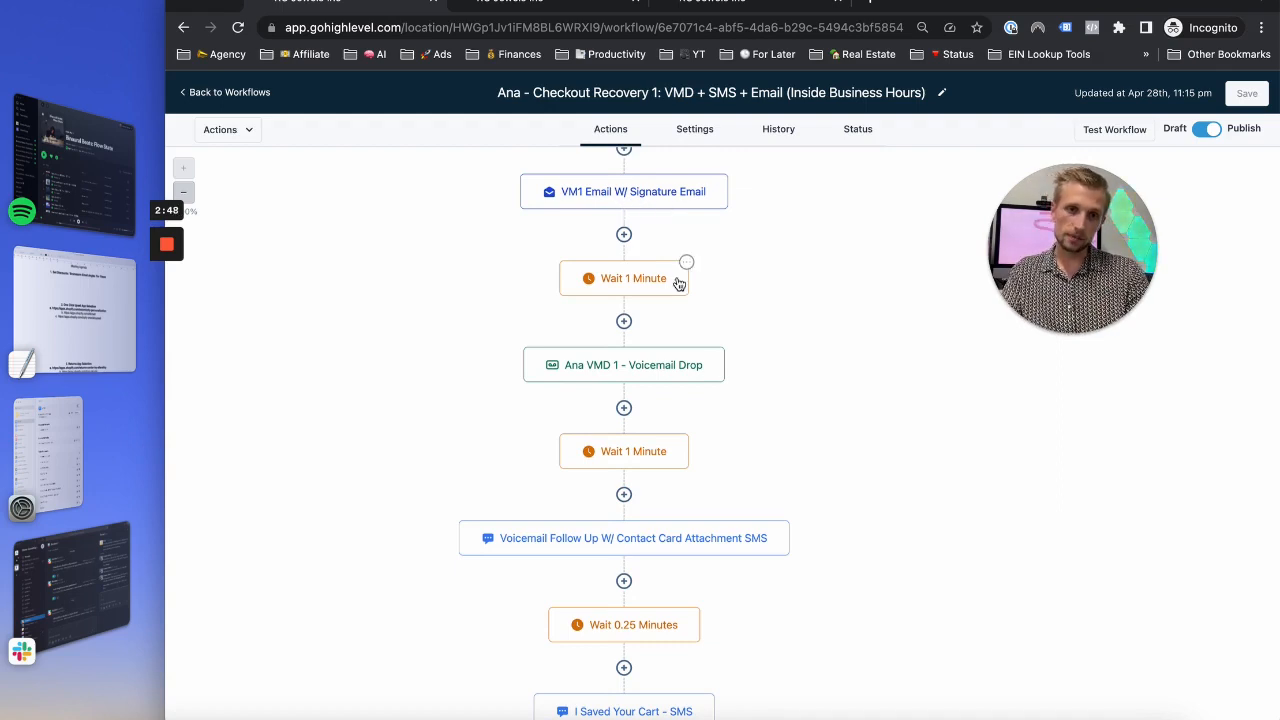
mouse_move(748, 296)
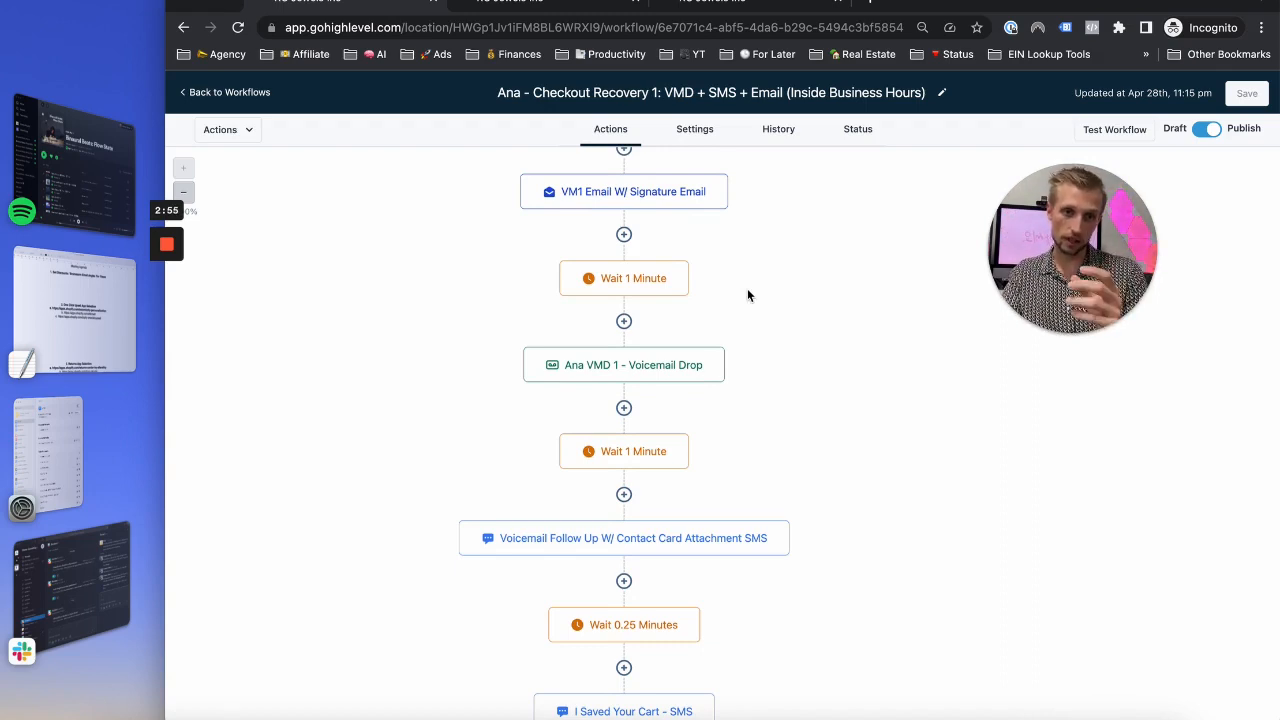
mouse_move(634, 204)
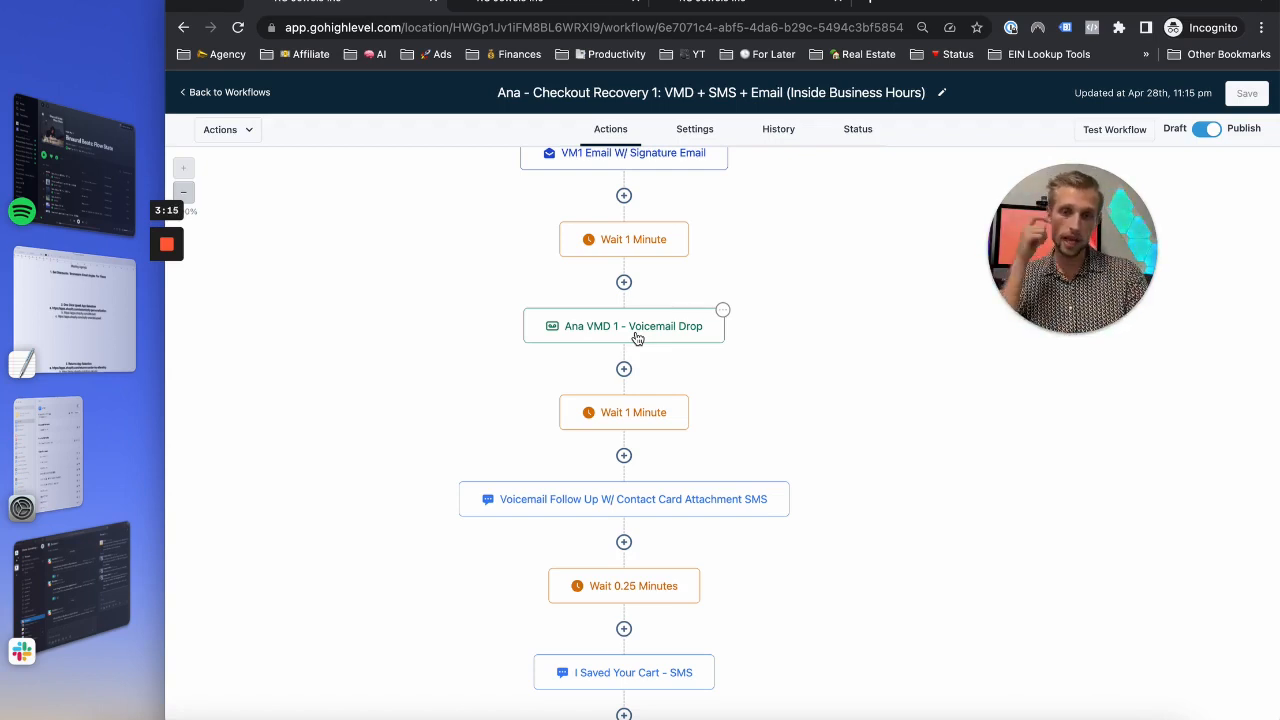
left_click(624, 326)
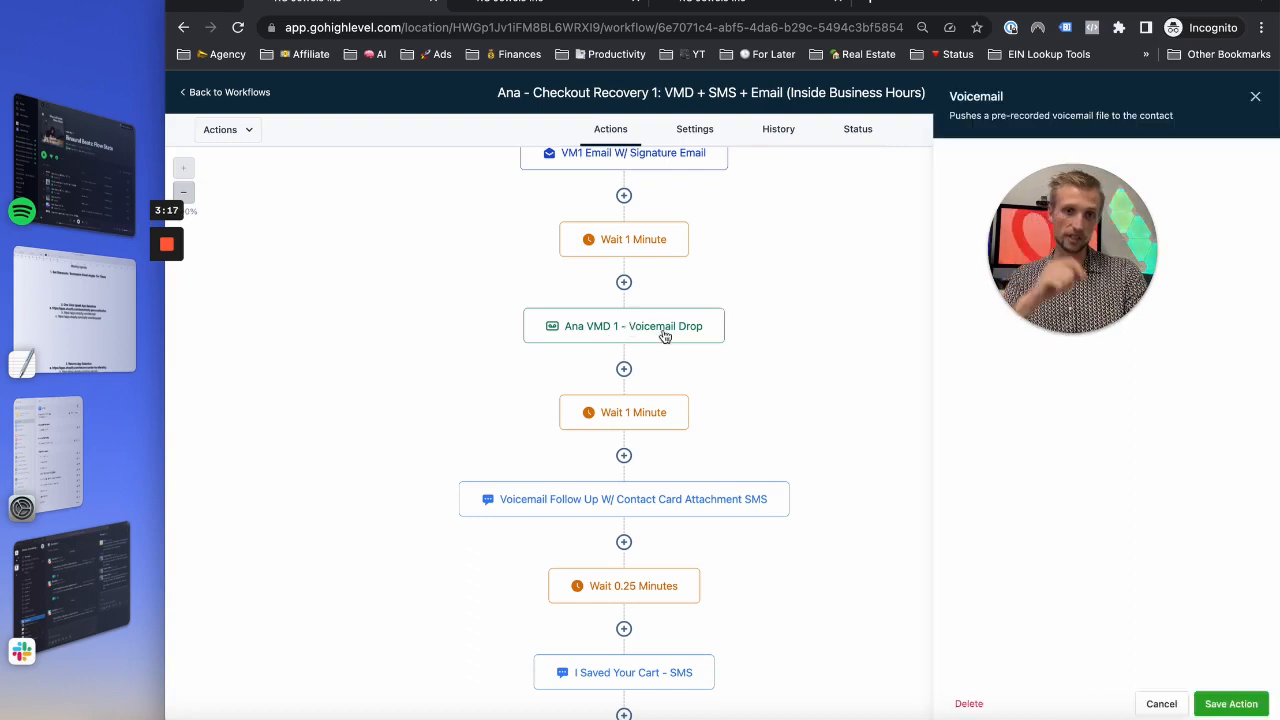
left_click(624, 324)
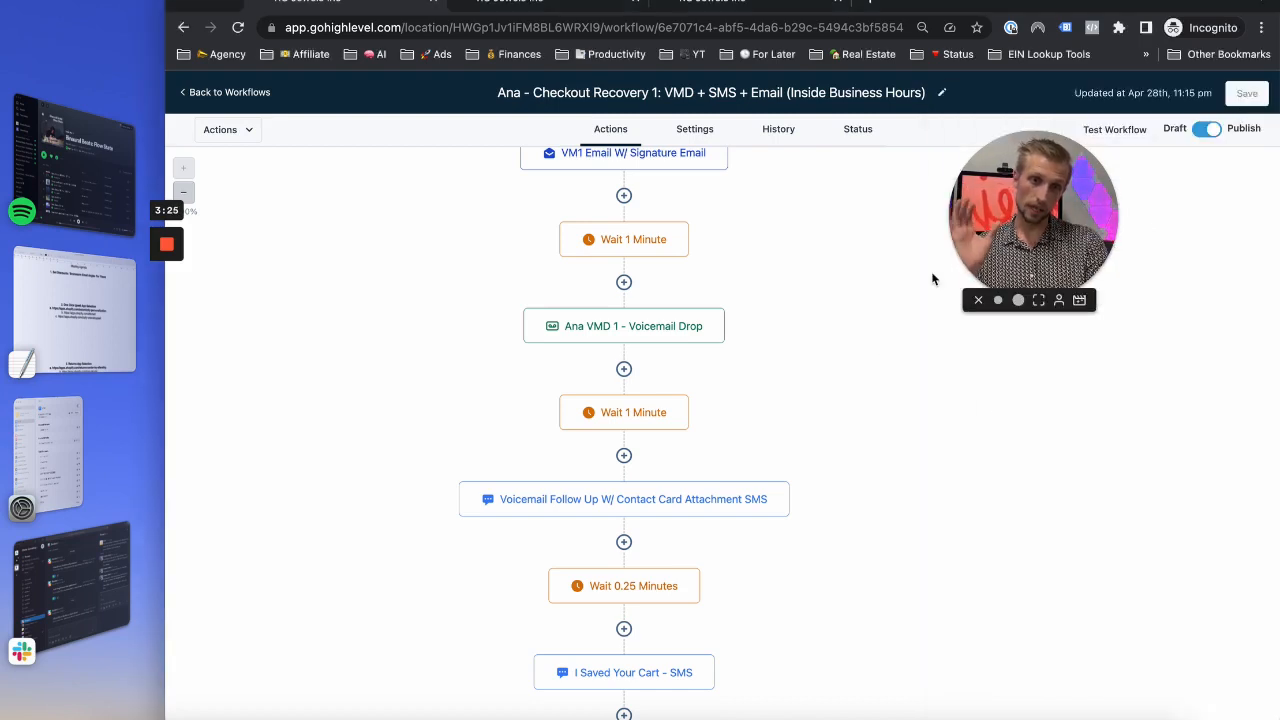
scroll("down", 3)
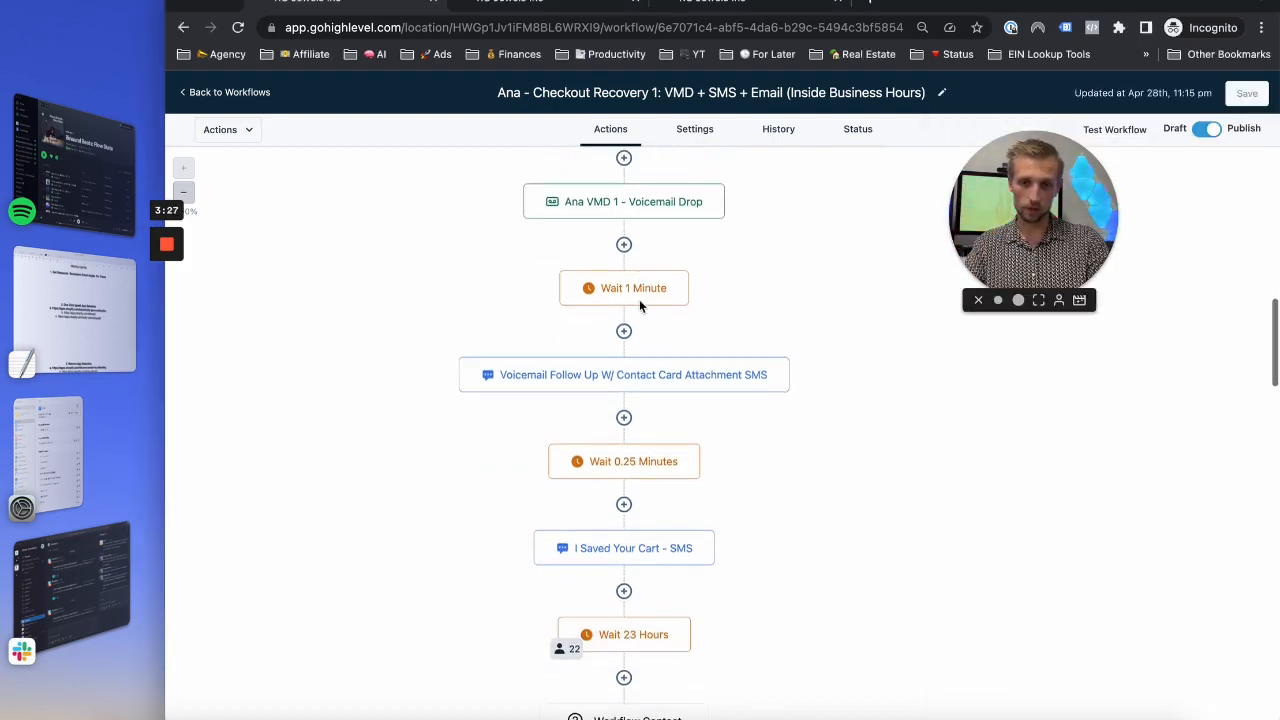
scroll("down", 3)
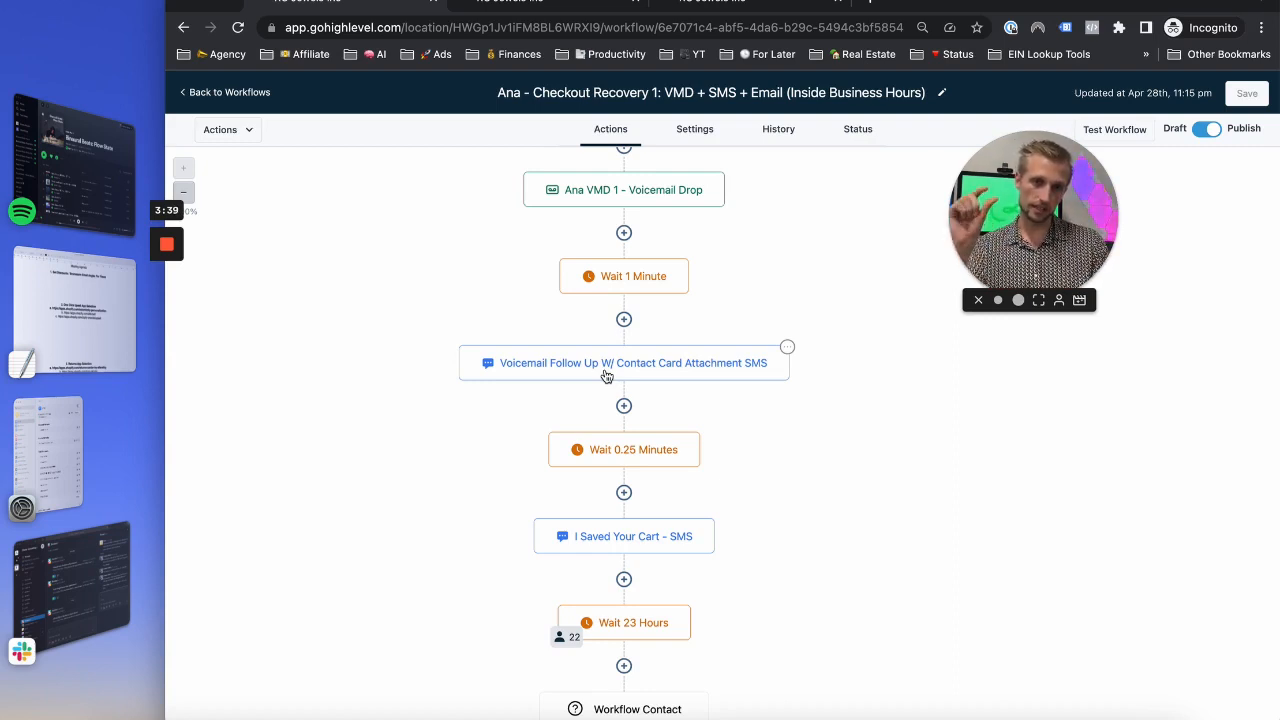
left_click(624, 536)
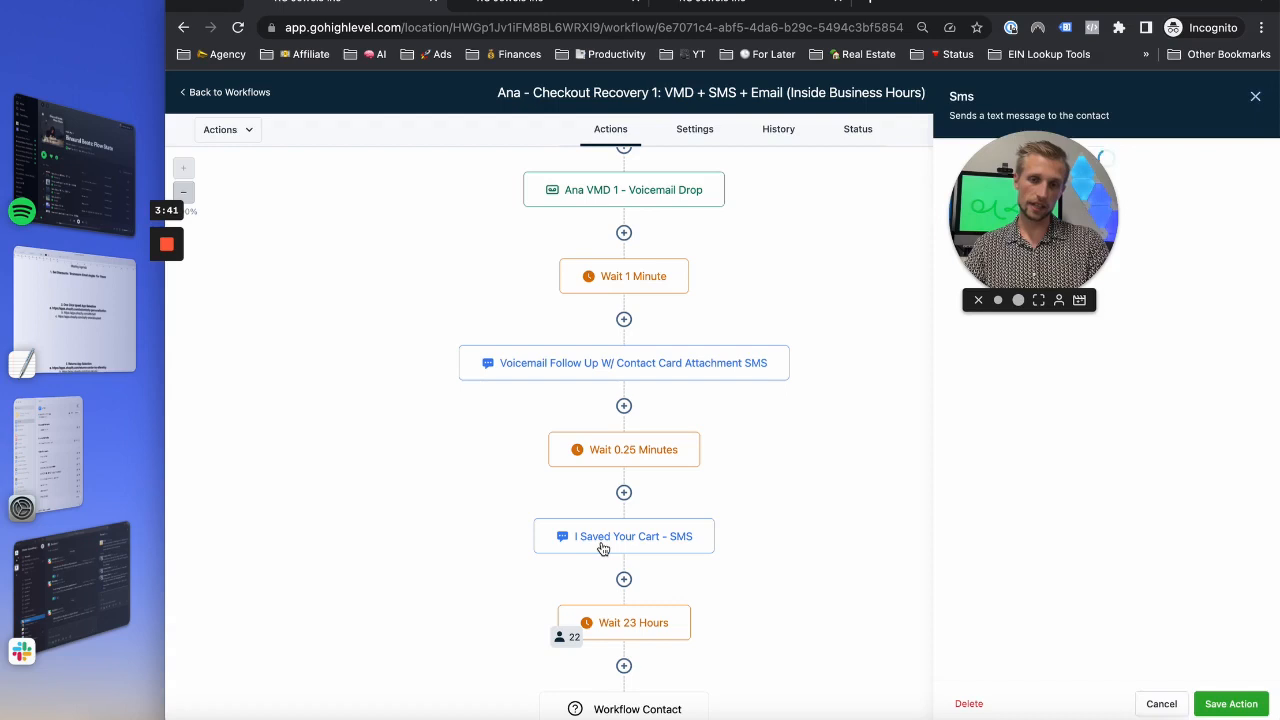
left_click(624, 536)
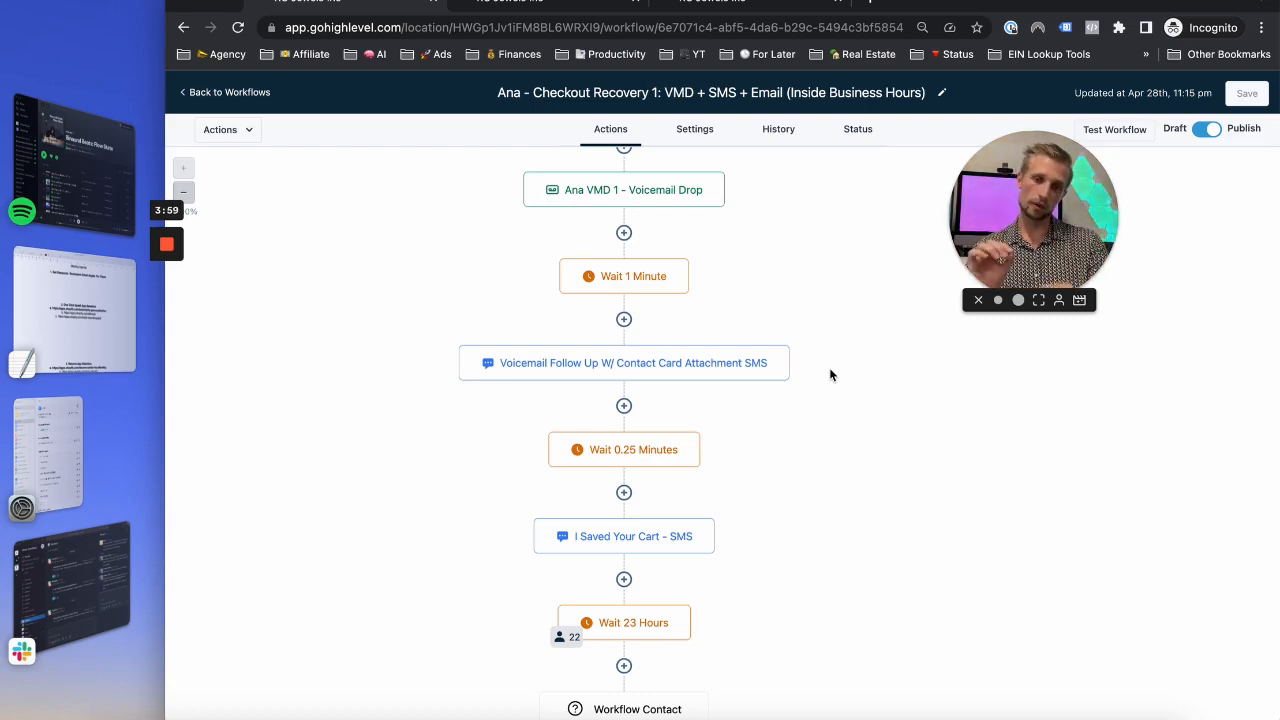
mouse_move(636, 460)
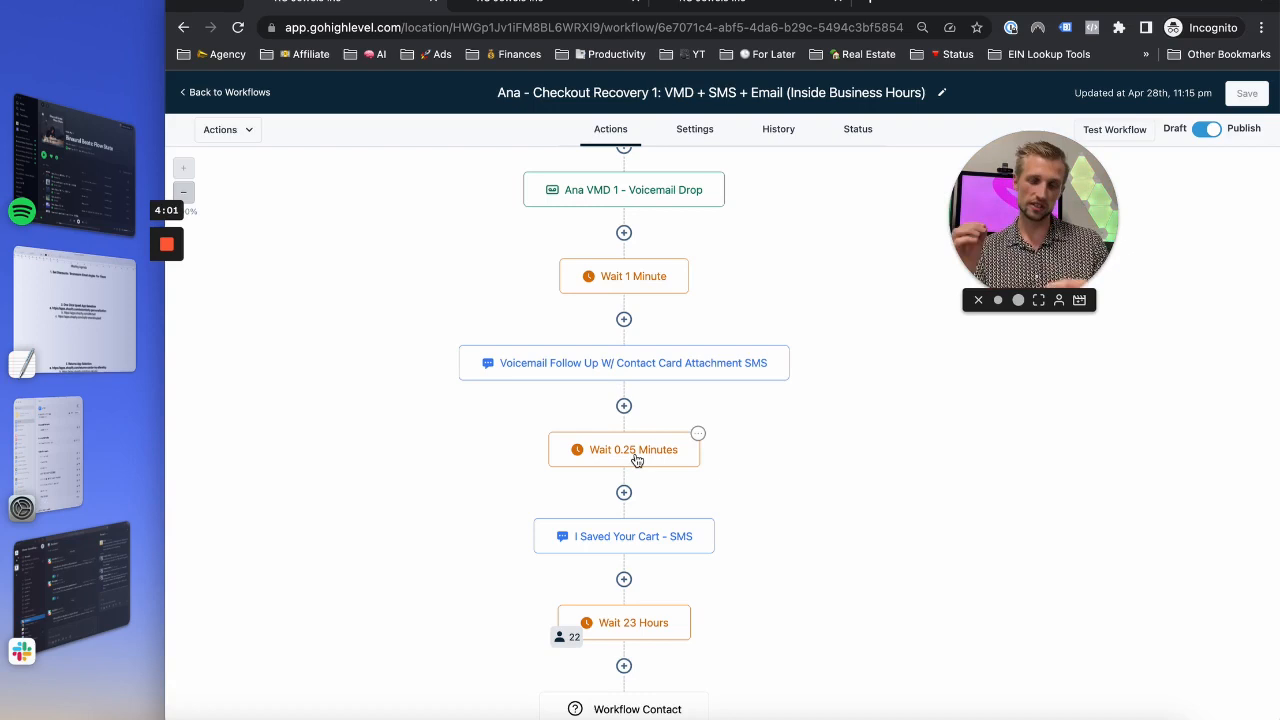
mouse_move(756, 422)
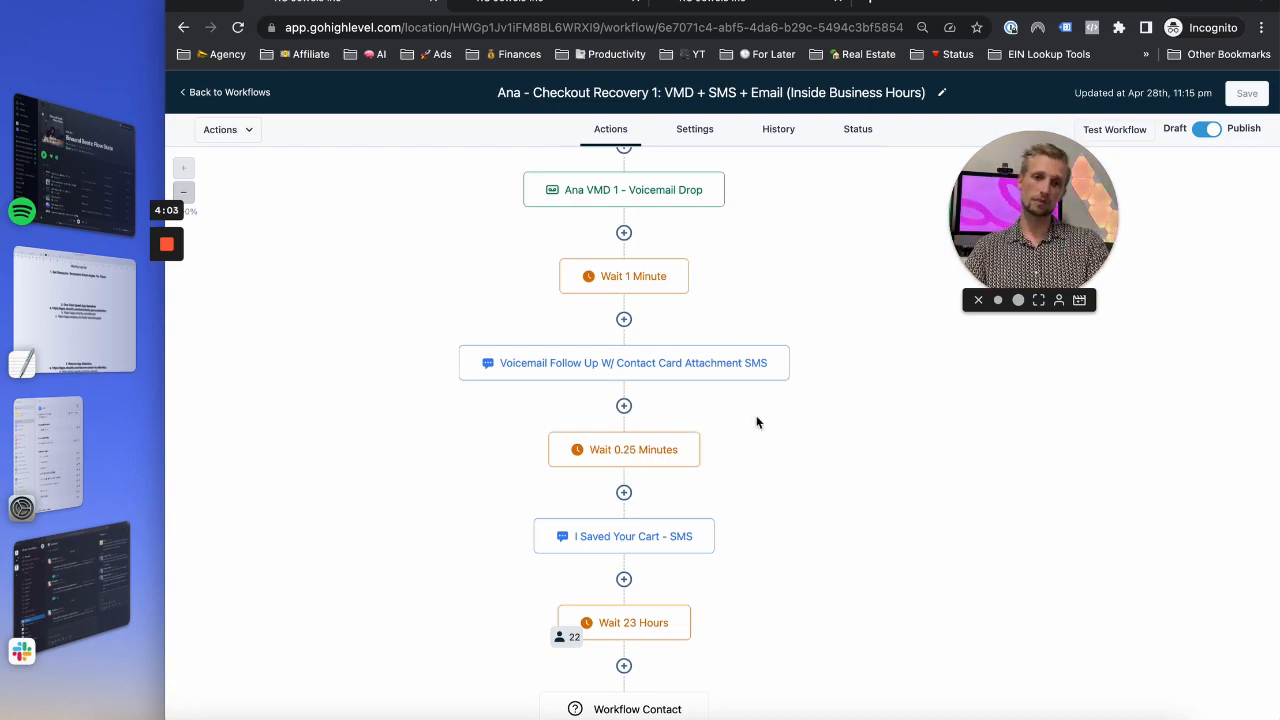
scroll("down", 3)
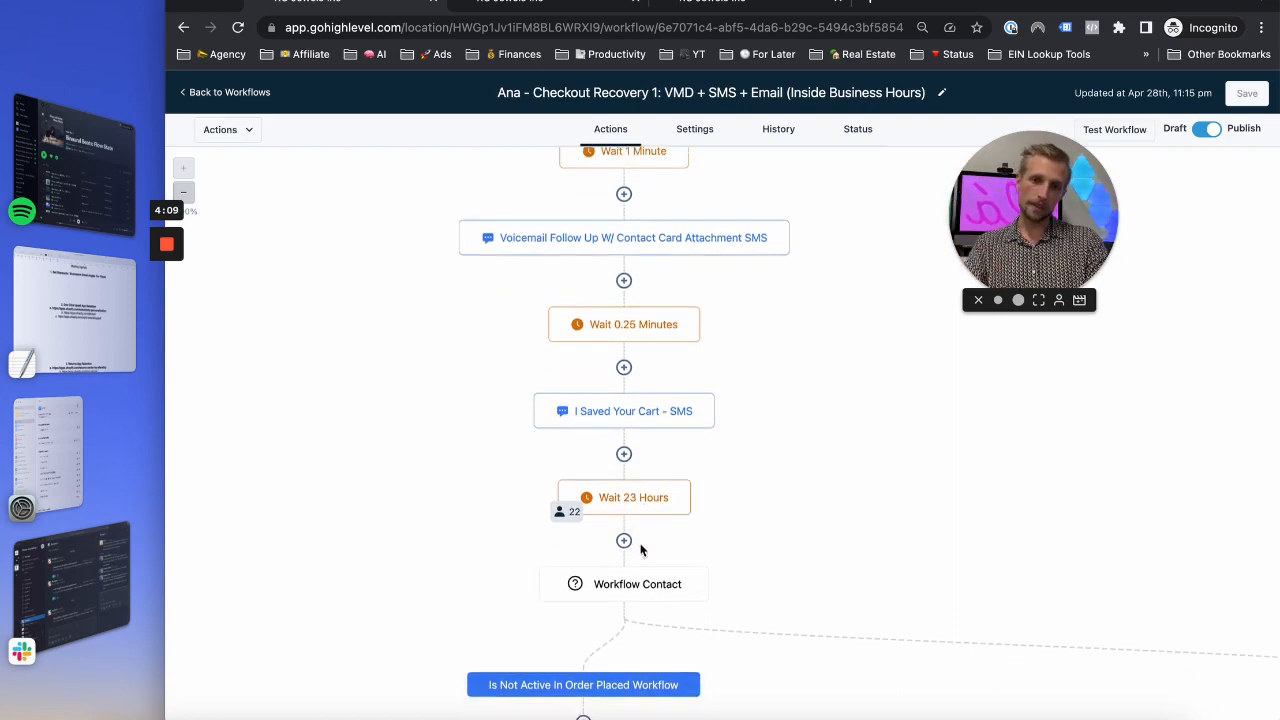
scroll("down", 3)
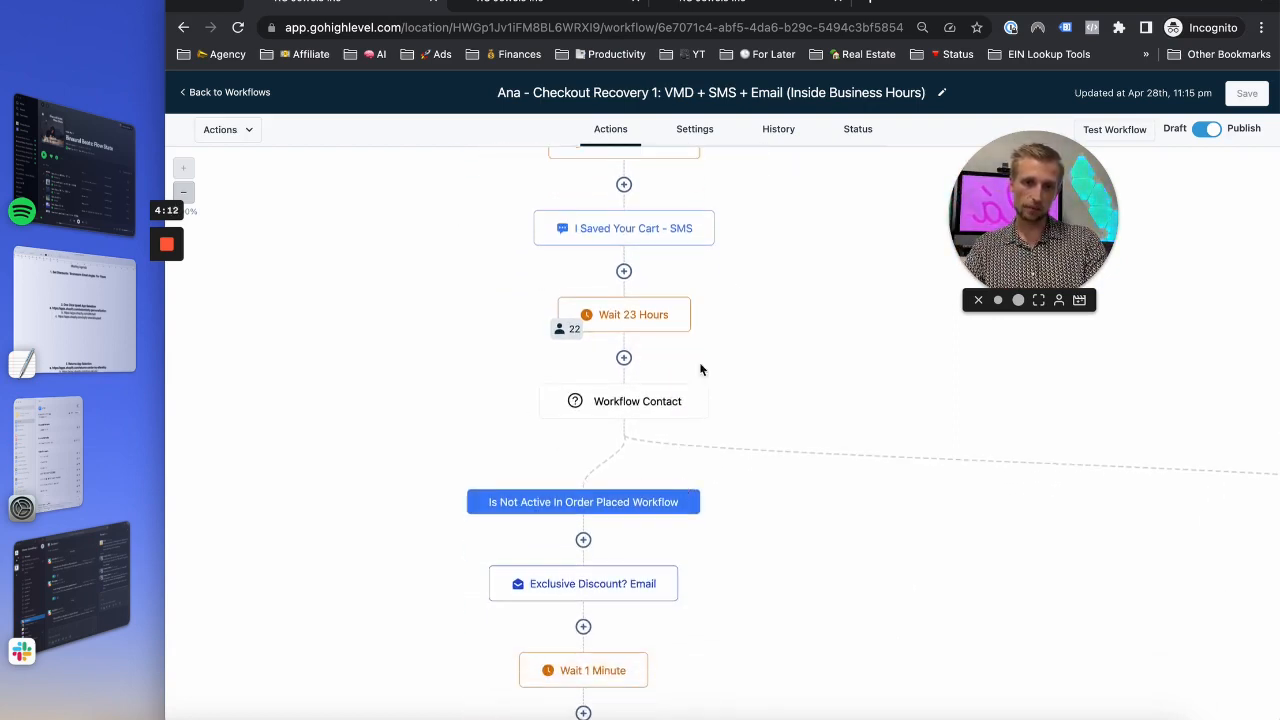
mouse_move(728, 536)
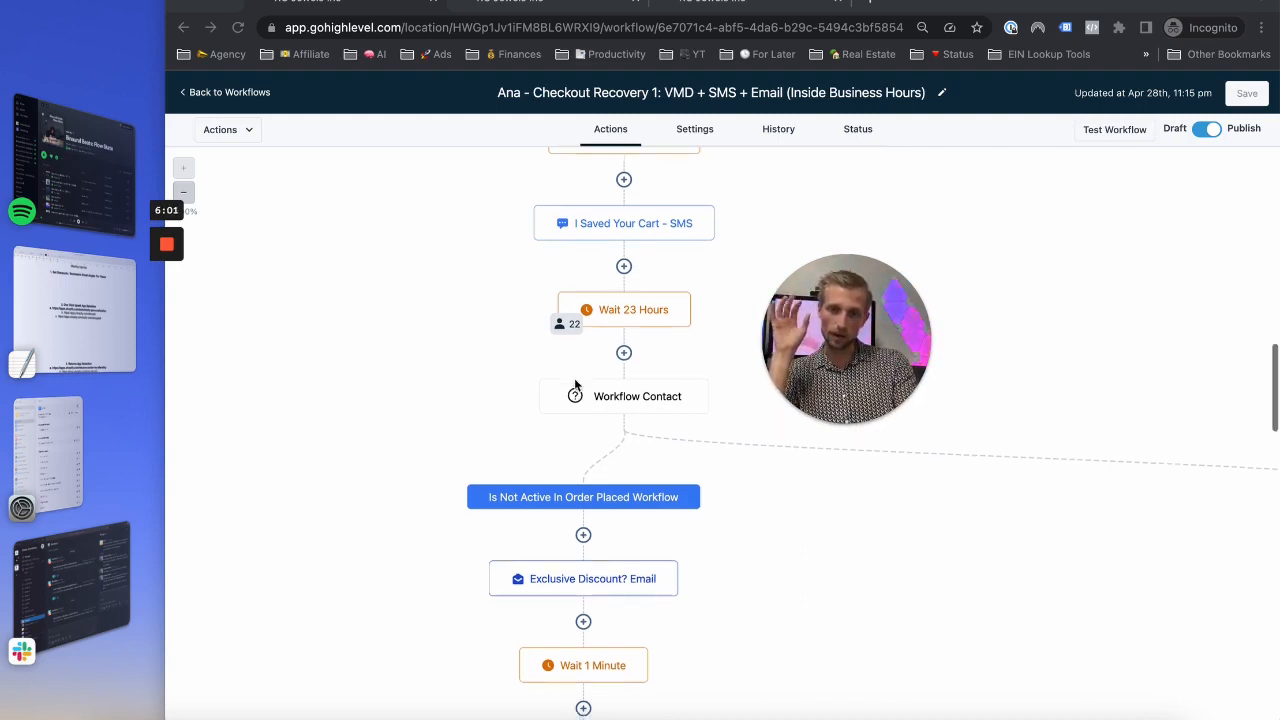
Step: Open the Exclusive Discount? SMS step offering a discount on cart jewelry
scroll("down", 3)
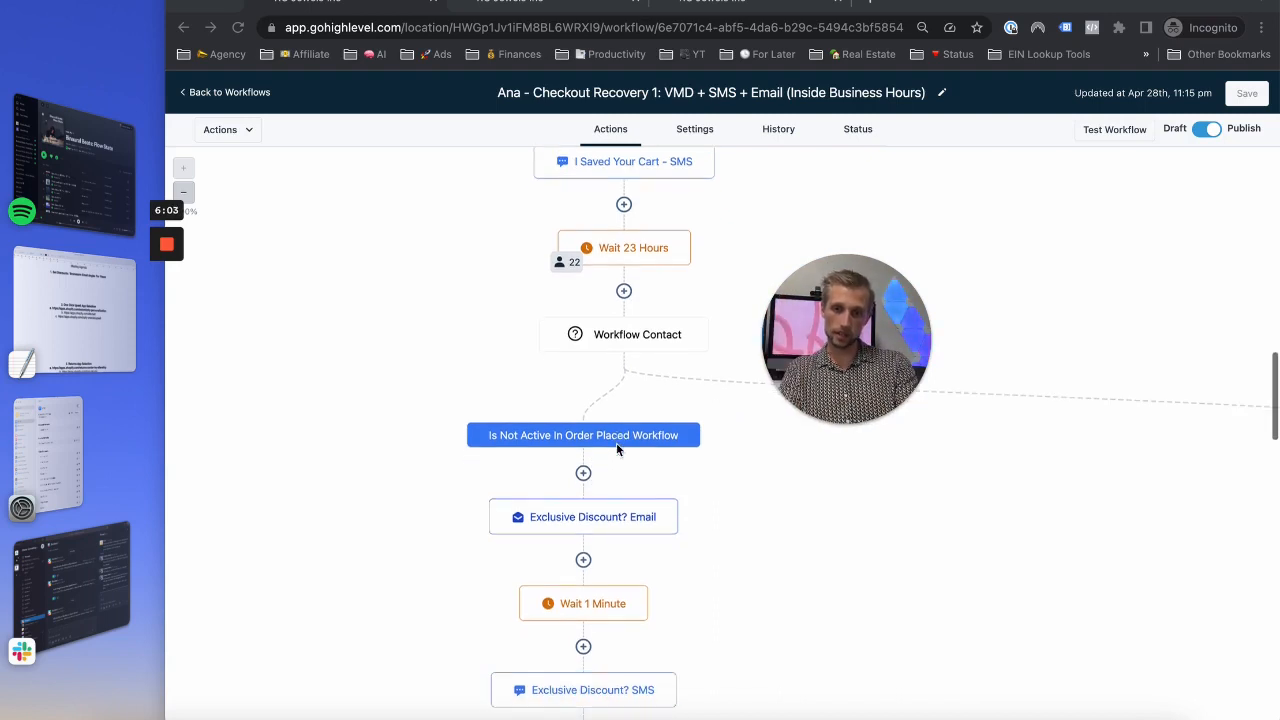
scroll("down", 3)
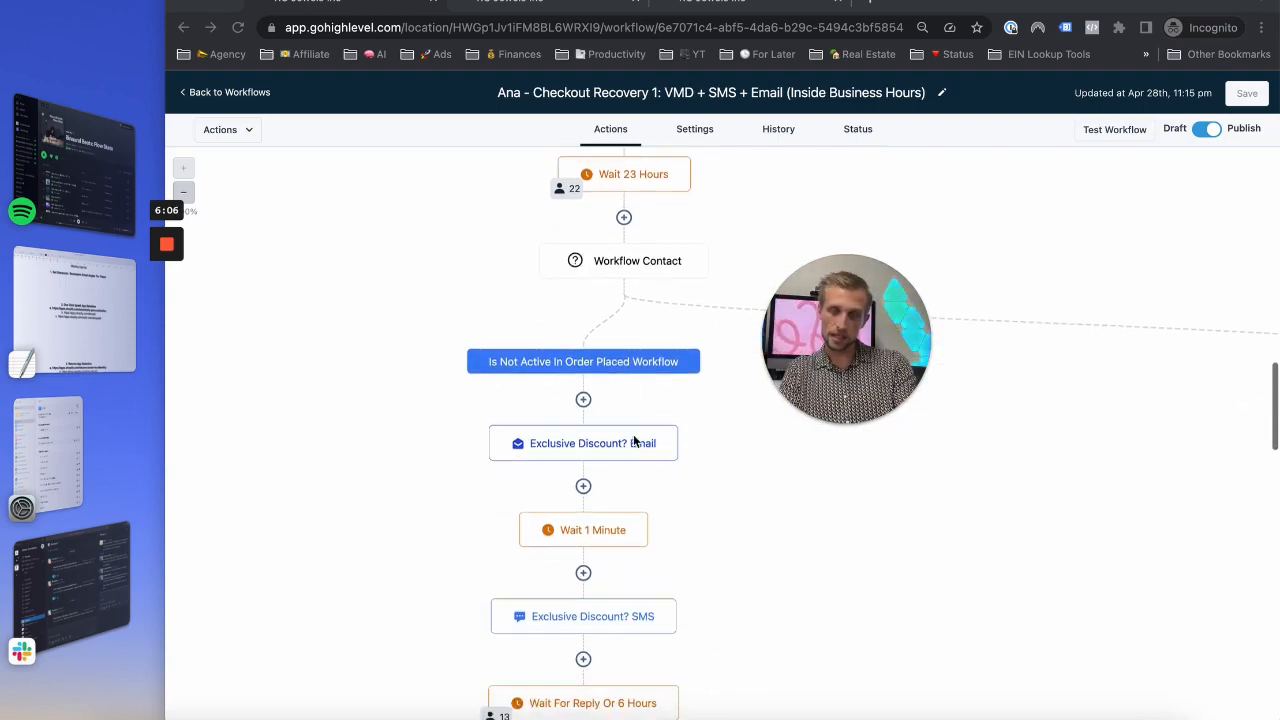
scroll("down", 3)
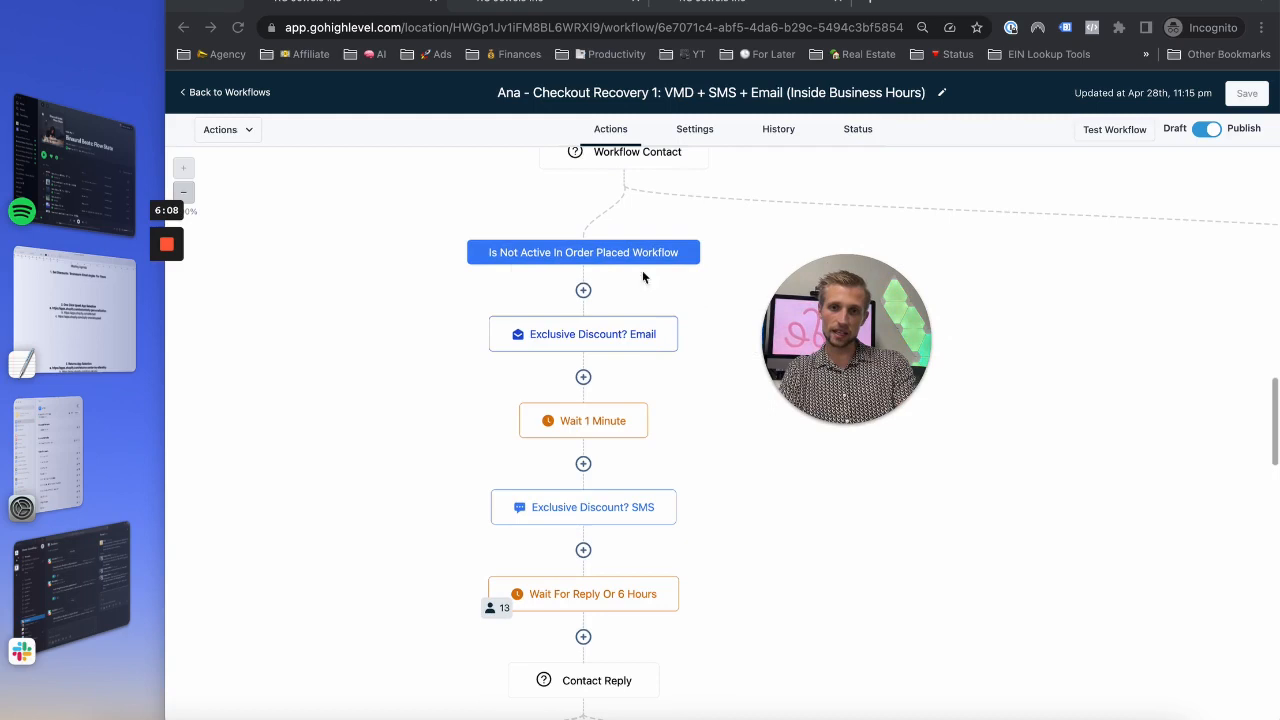
scroll("down", 3)
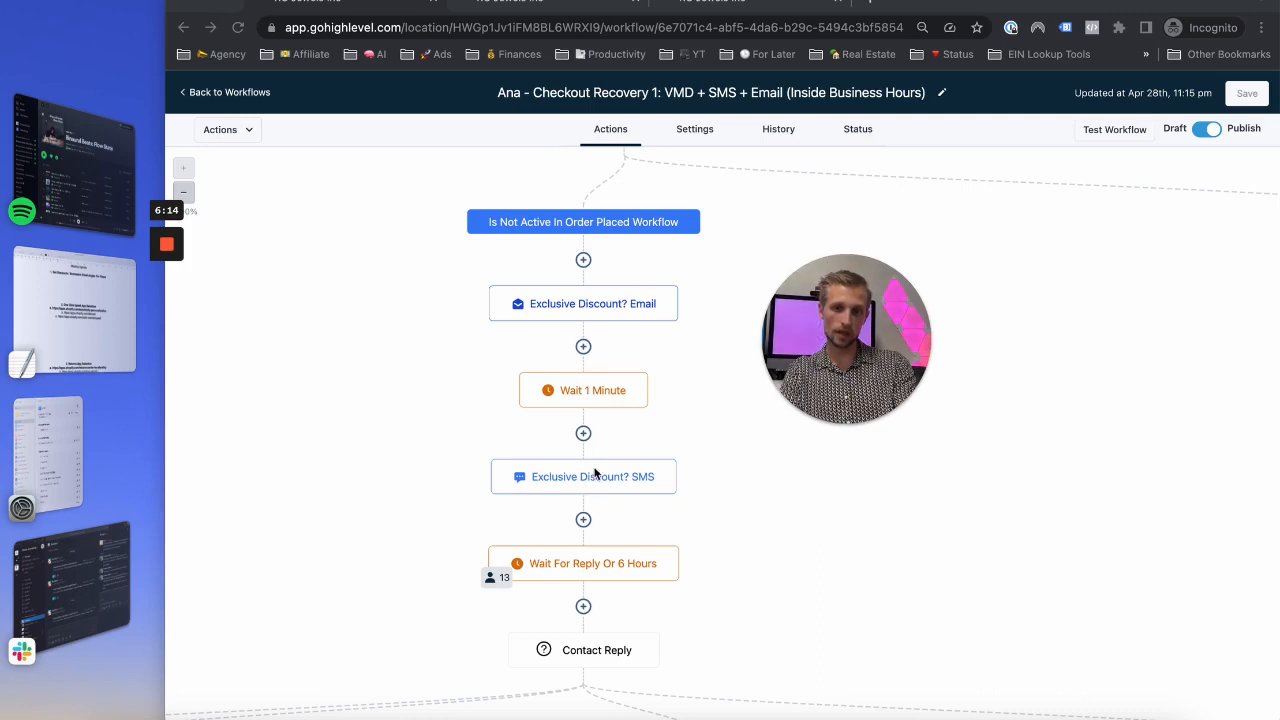
left_click(584, 476)
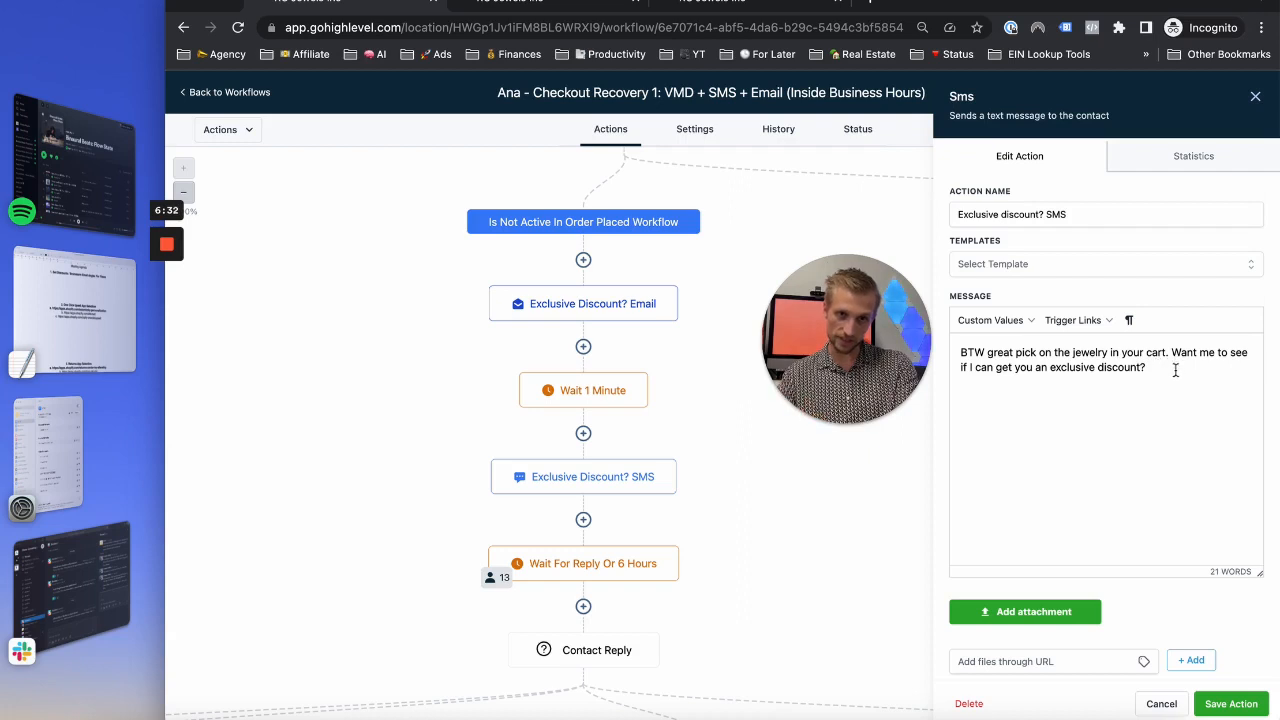
mouse_move(764, 488)
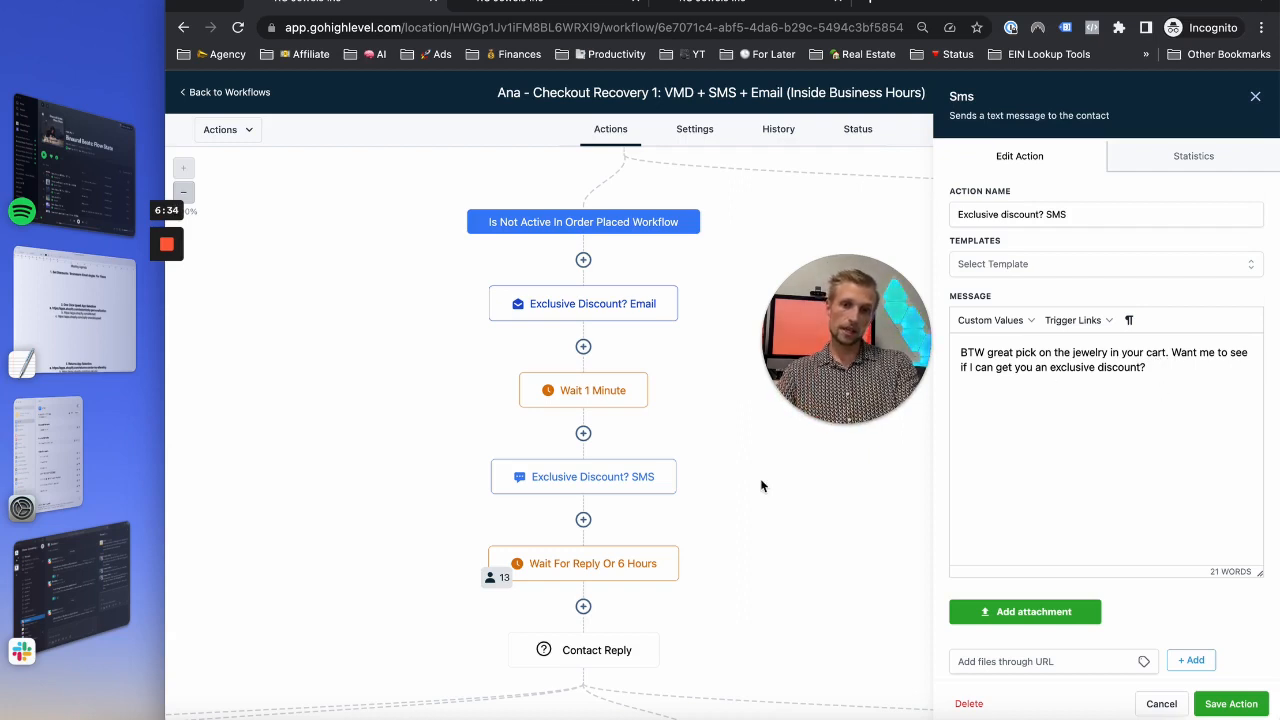
scroll("up", 3)
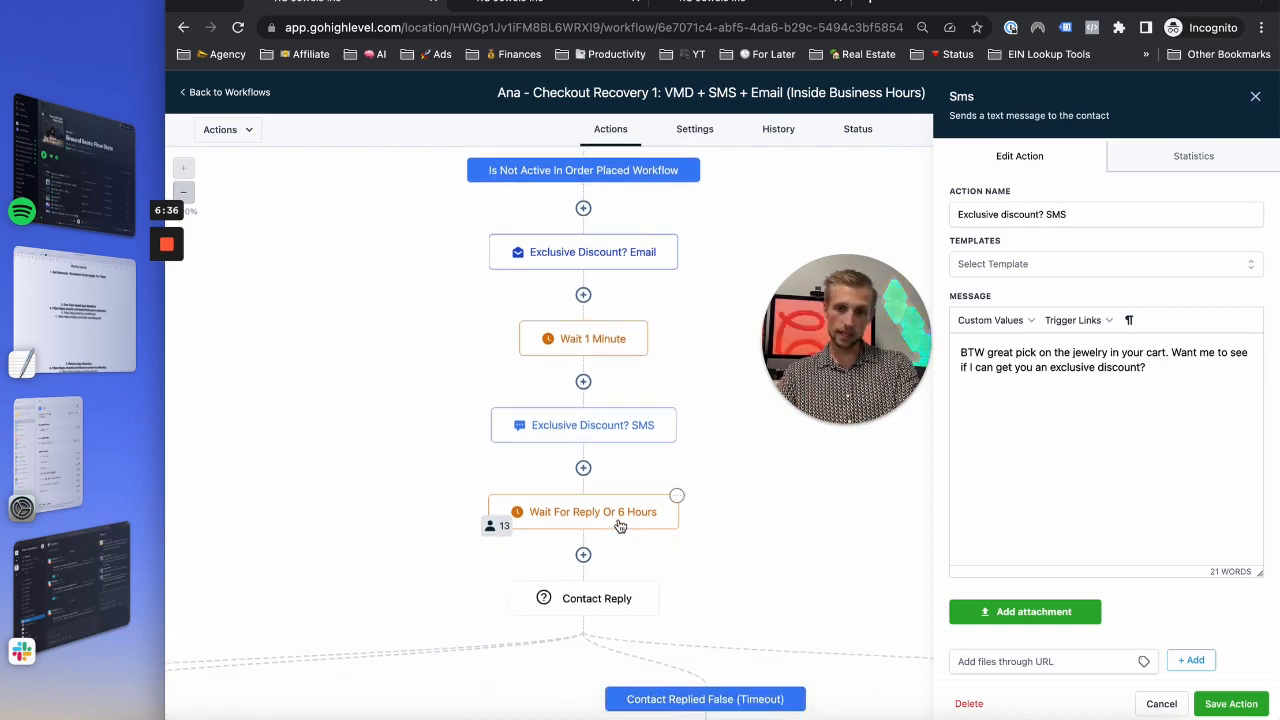
Step: Review the wait step's reply-to-email/SMS and 6-hour timeout settings, then return to the canvas
left_click(592, 512)
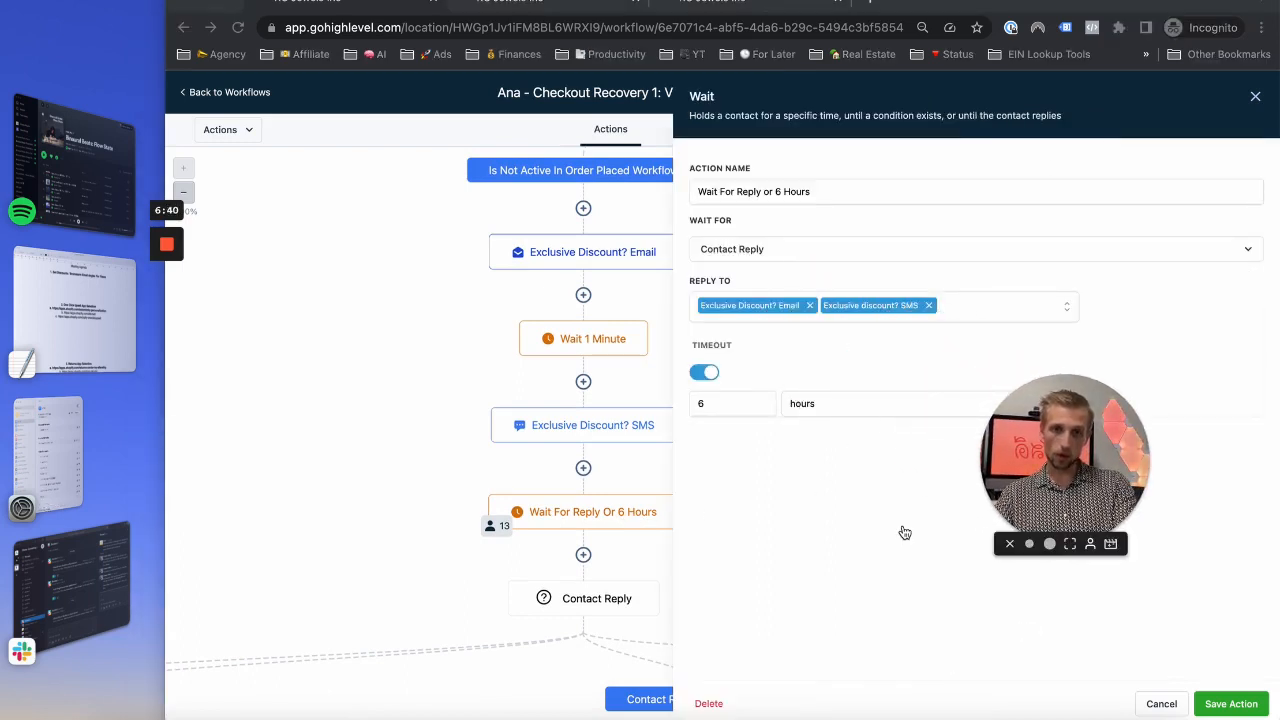
mouse_move(824, 312)
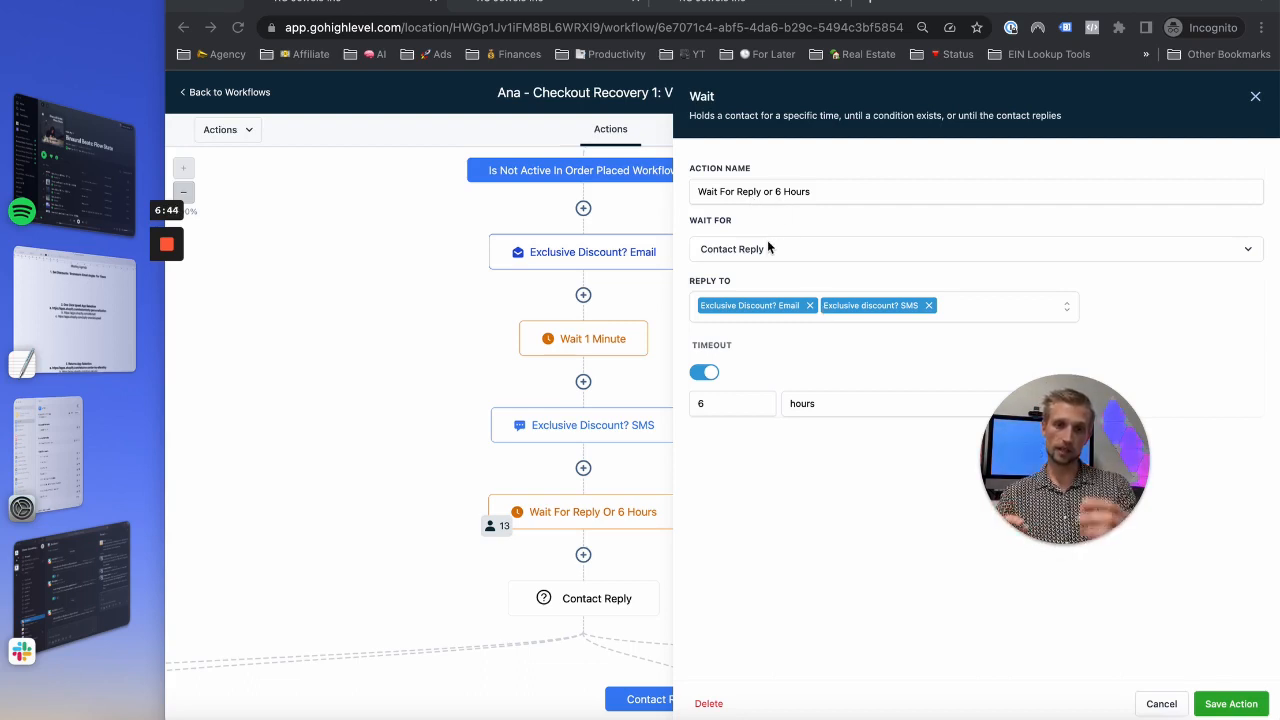
mouse_move(772, 304)
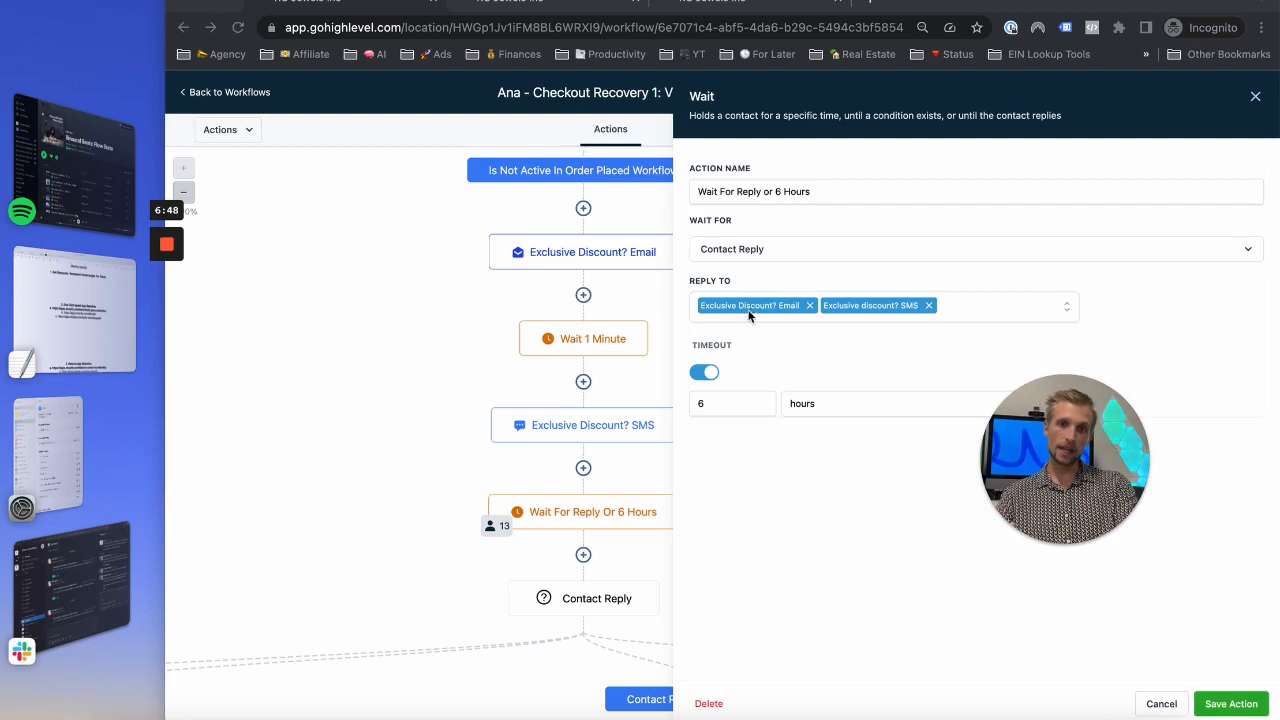
mouse_move(912, 440)
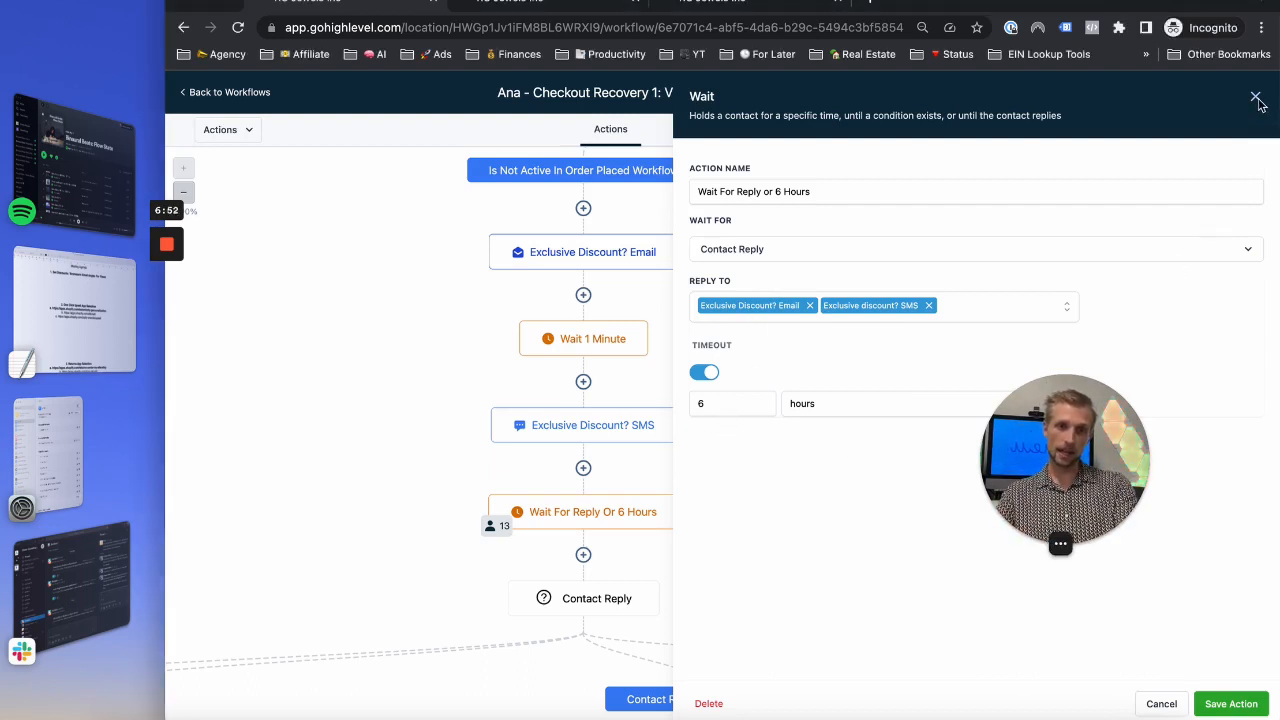
left_click(1256, 96)
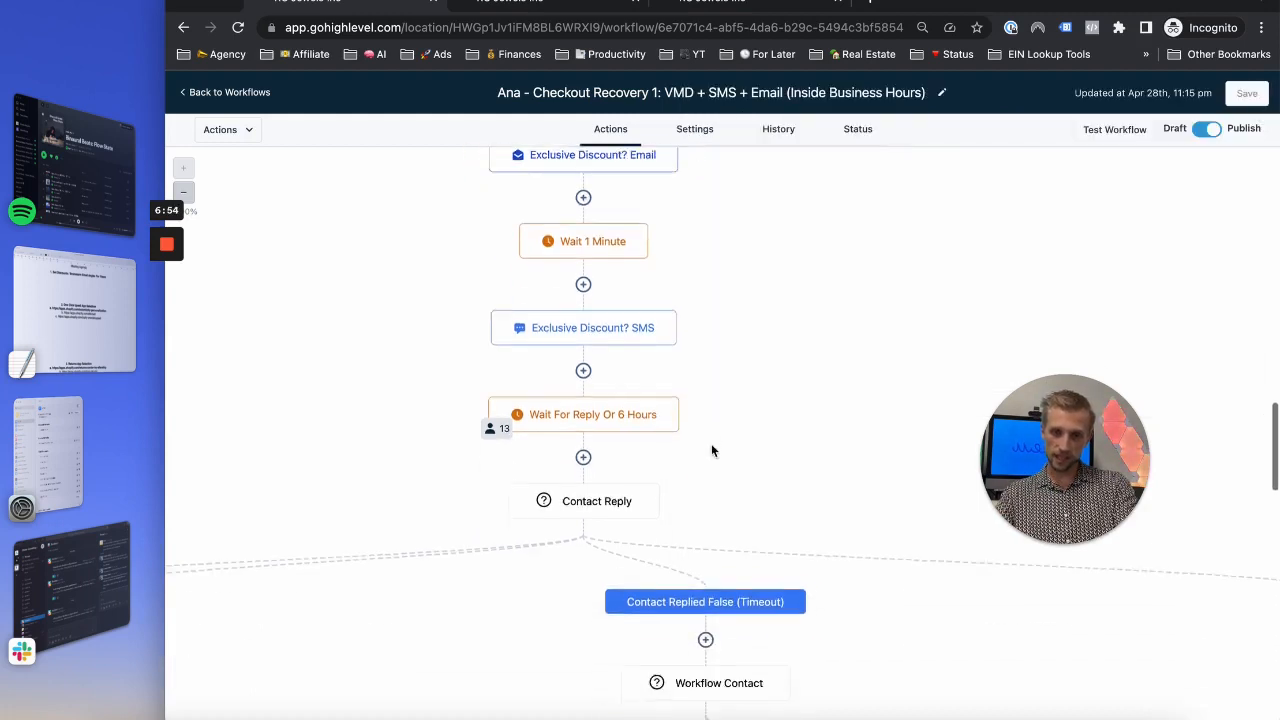
scroll("down", 3)
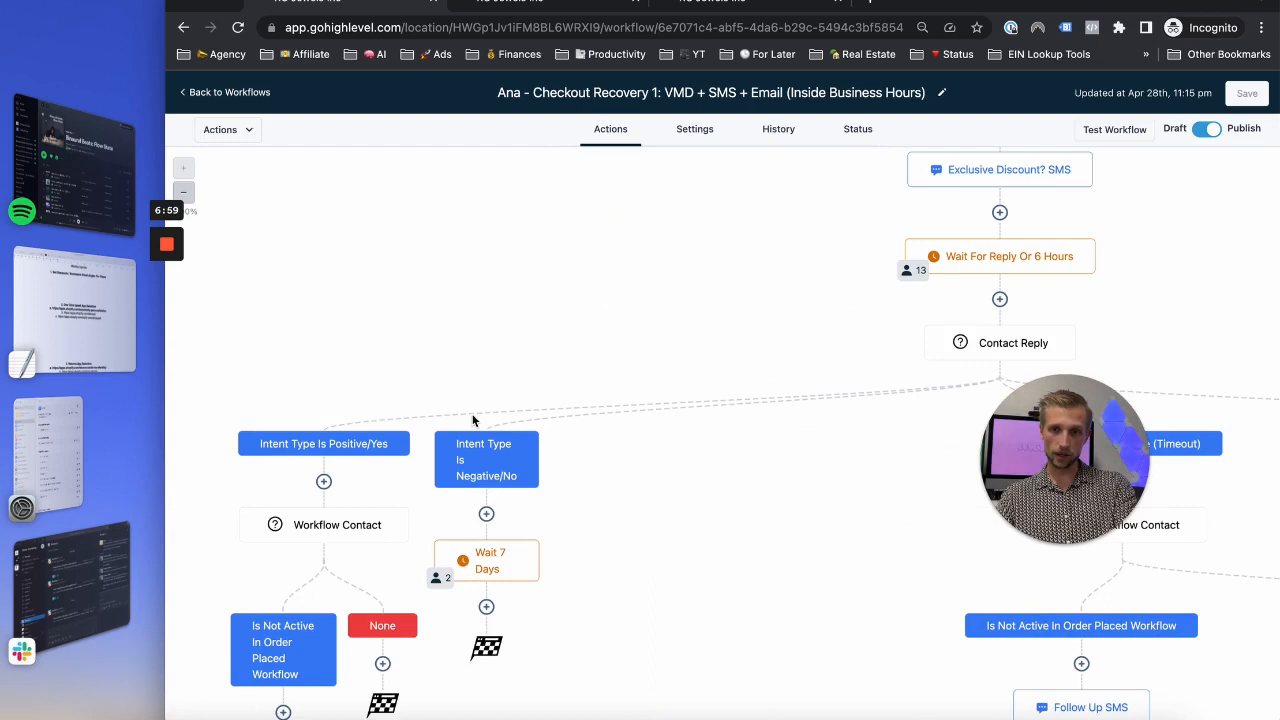
mouse_move(376, 430)
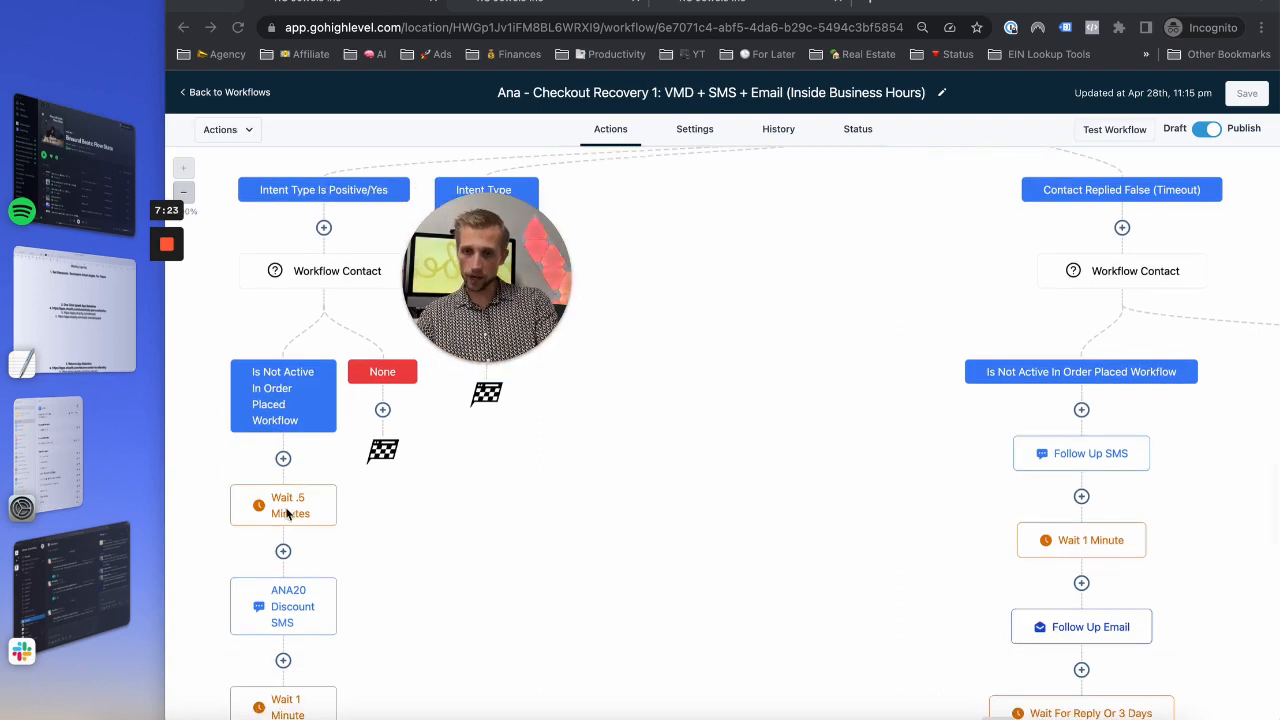
scroll("down", 3)
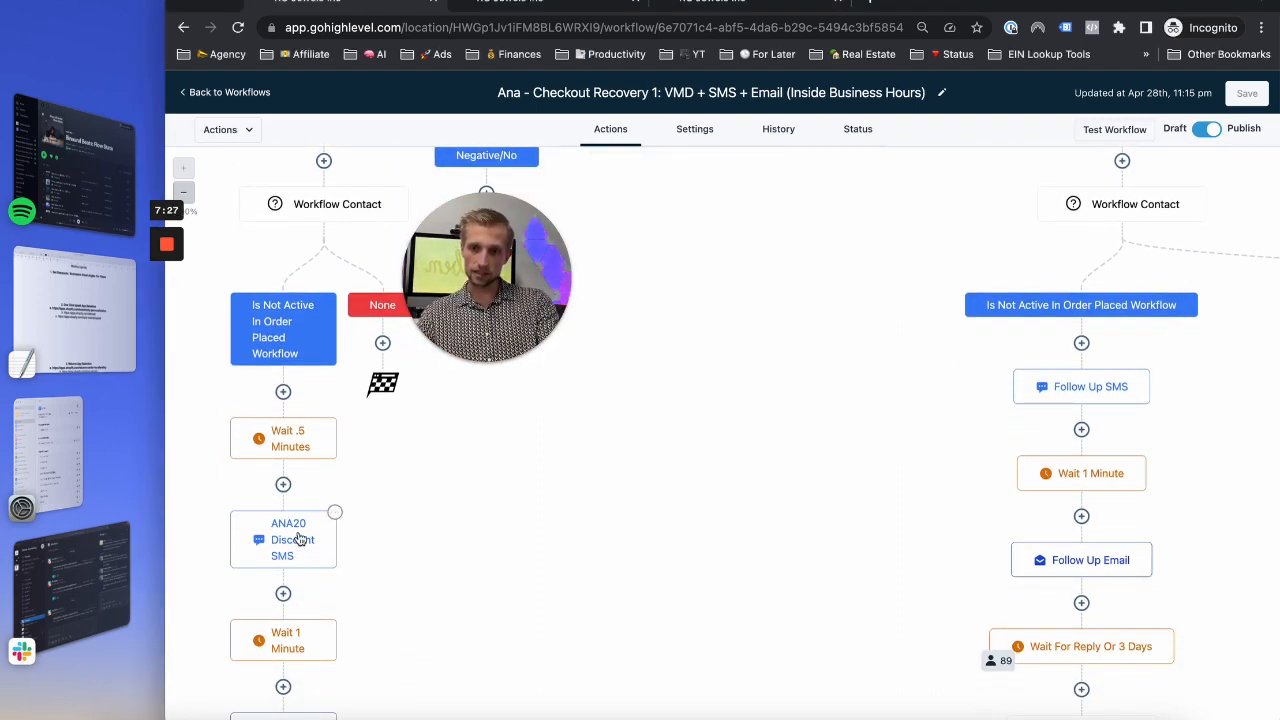
Step: Open the ANA20 Discount SMS step with its 20% OFF code ANA20 and cart link
left_click(284, 540)
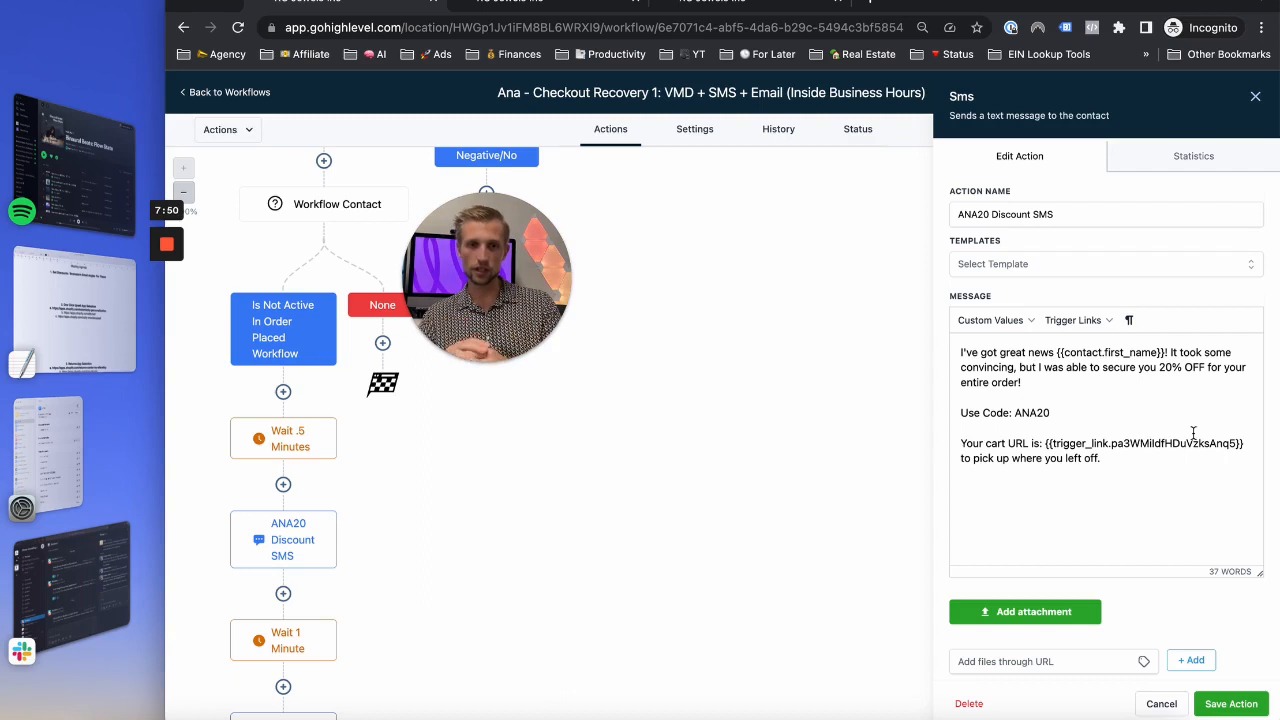
scroll("down", 3)
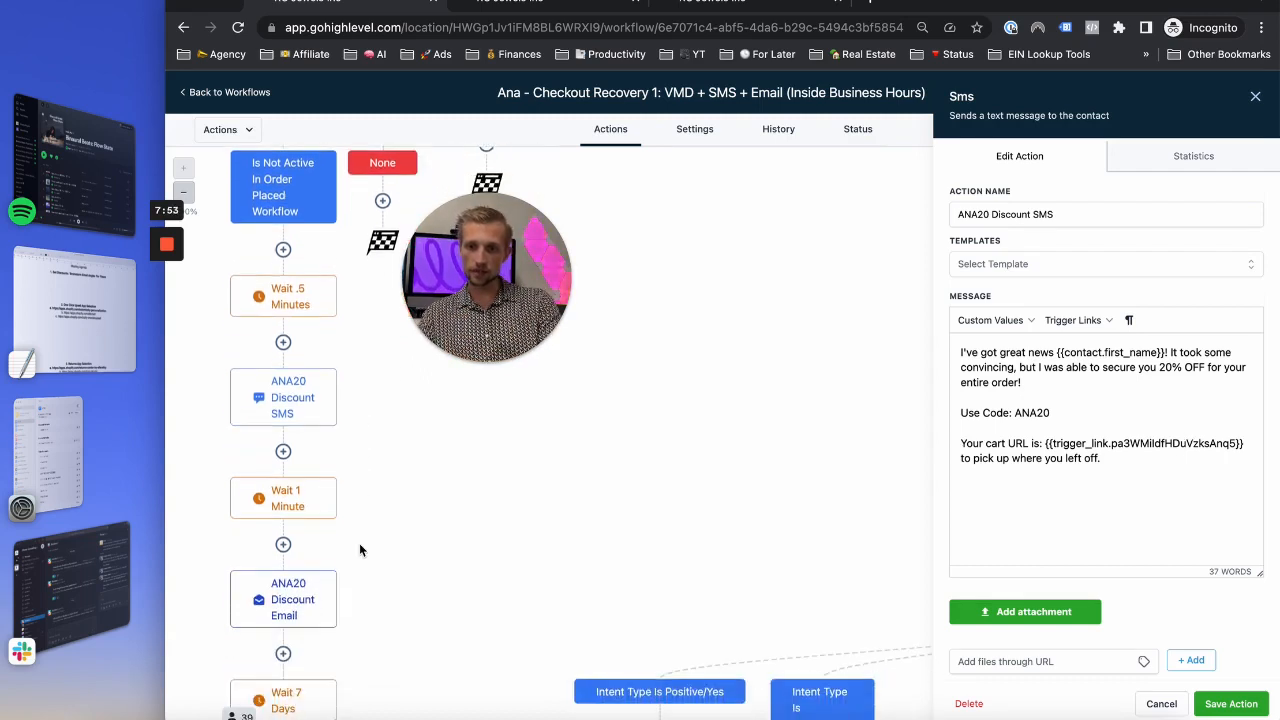
mouse_move(324, 438)
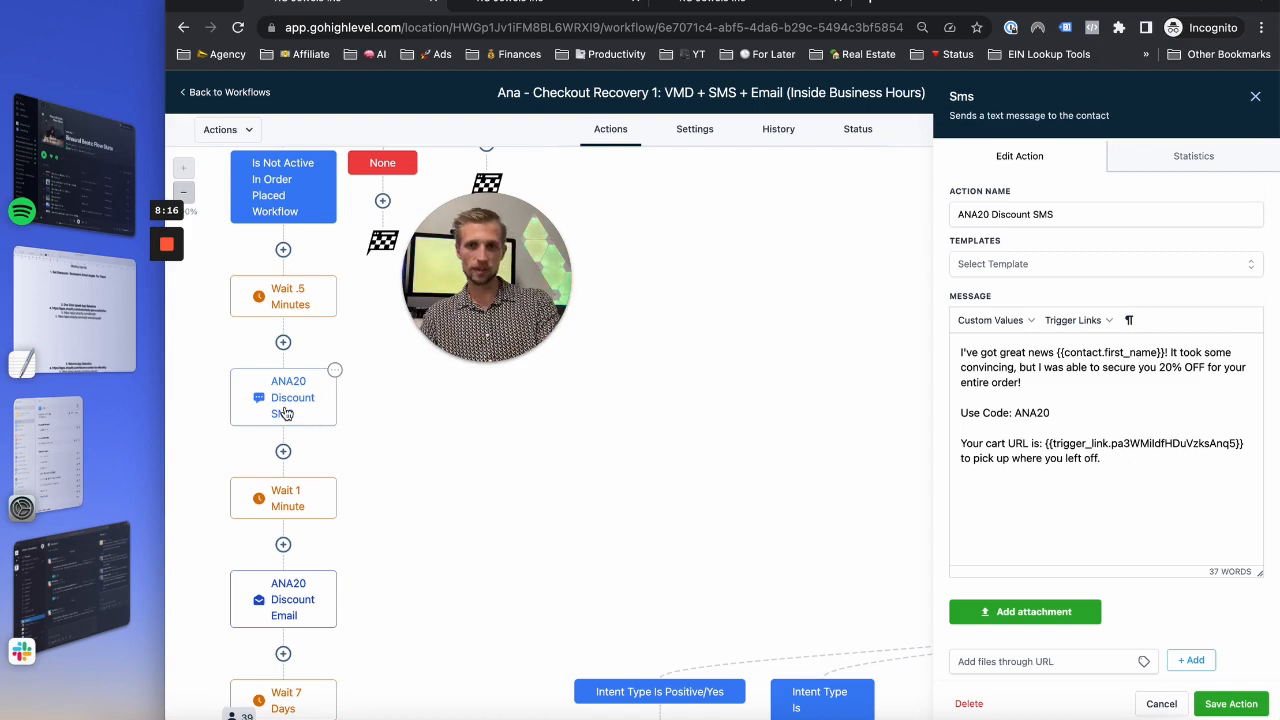
scroll("down", 3)
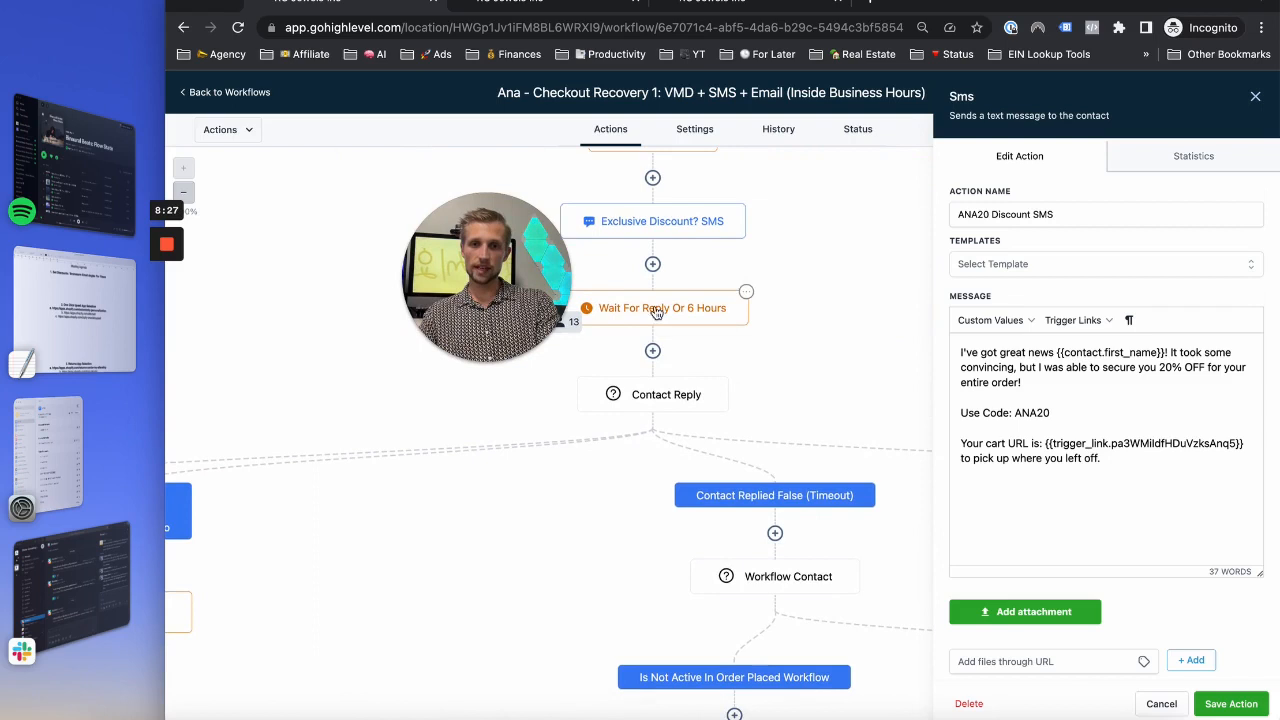
mouse_move(748, 348)
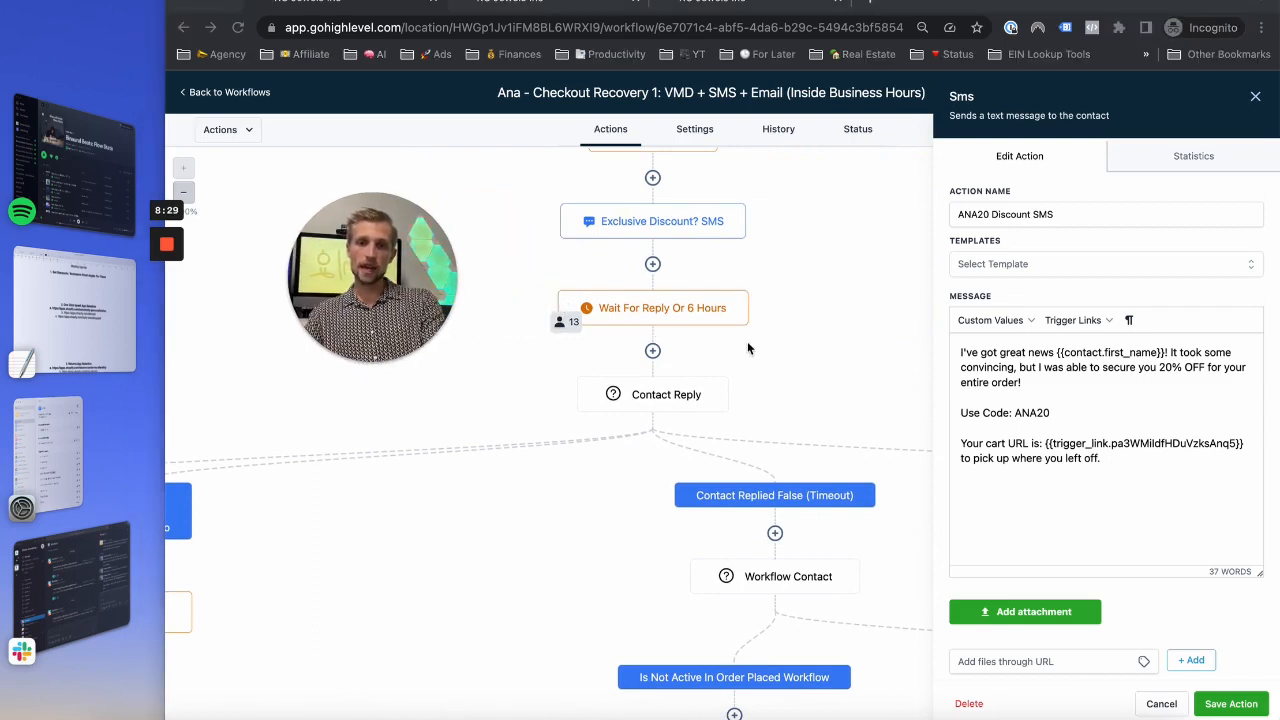
scroll("down", 3)
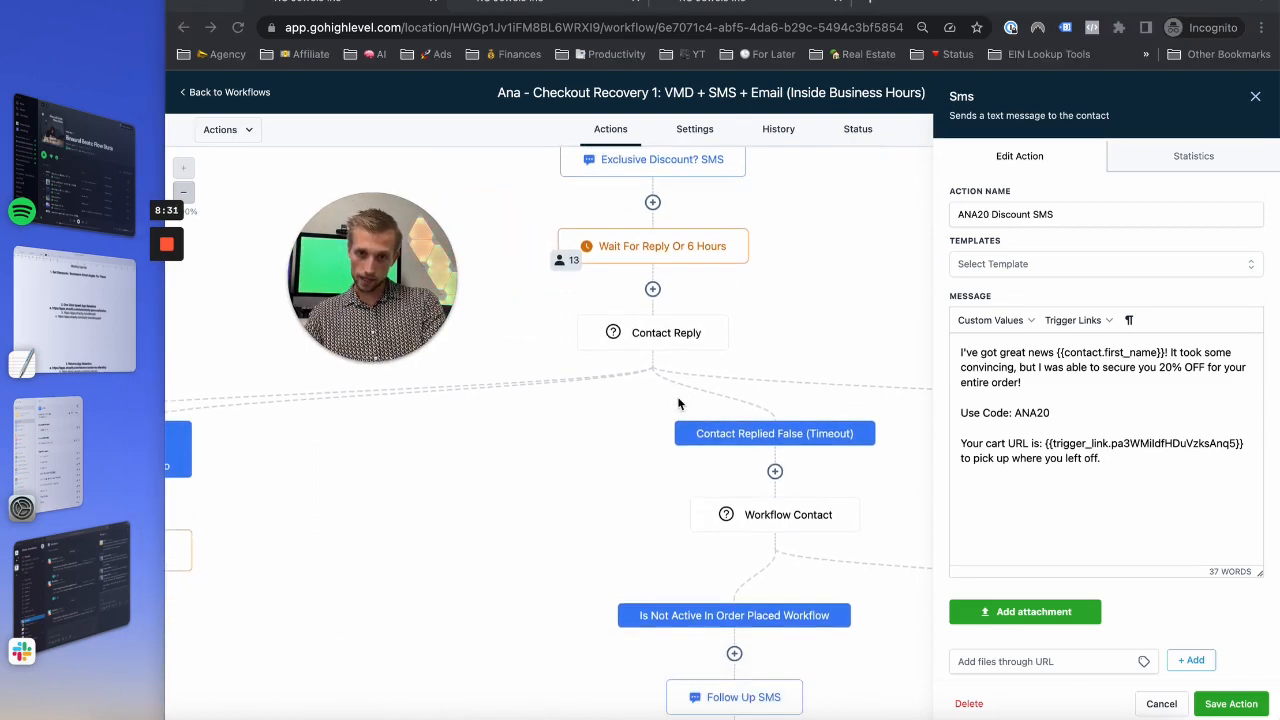
scroll("down", 3)
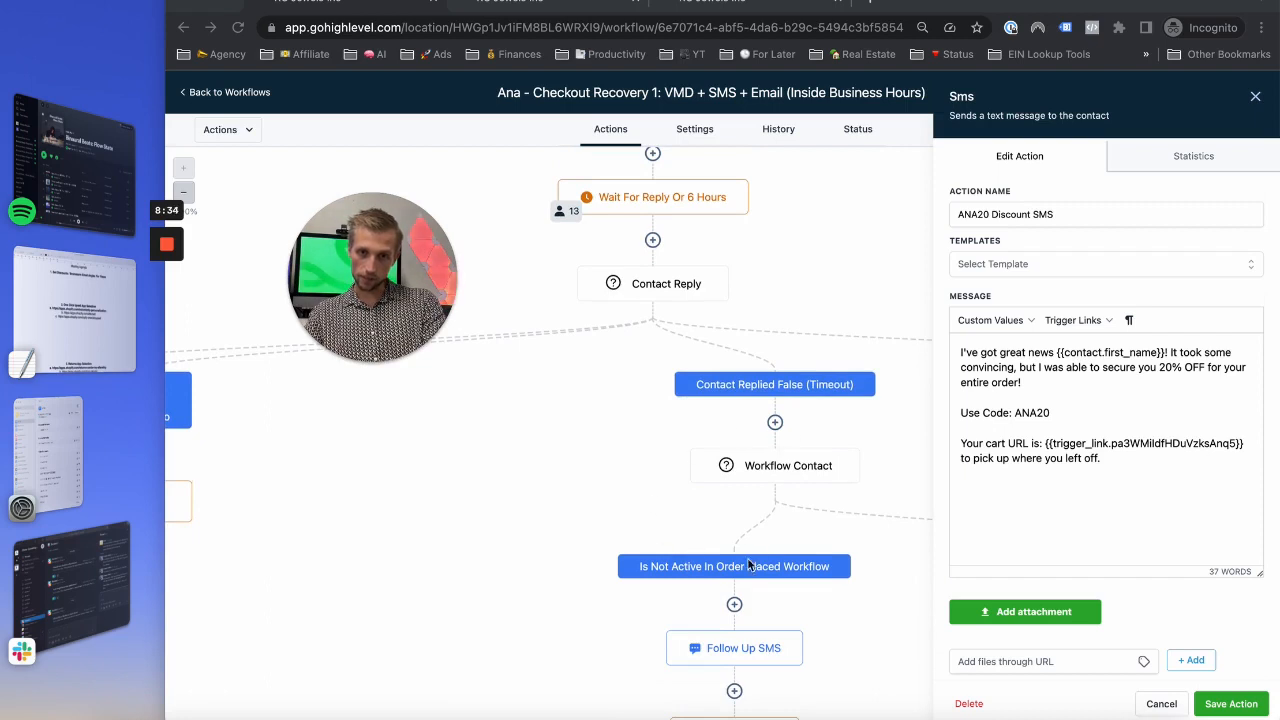
Step: View the timeout branch's Follow up SMS about an exclusive cart discount, then return to the canvas
scroll("down", 3)
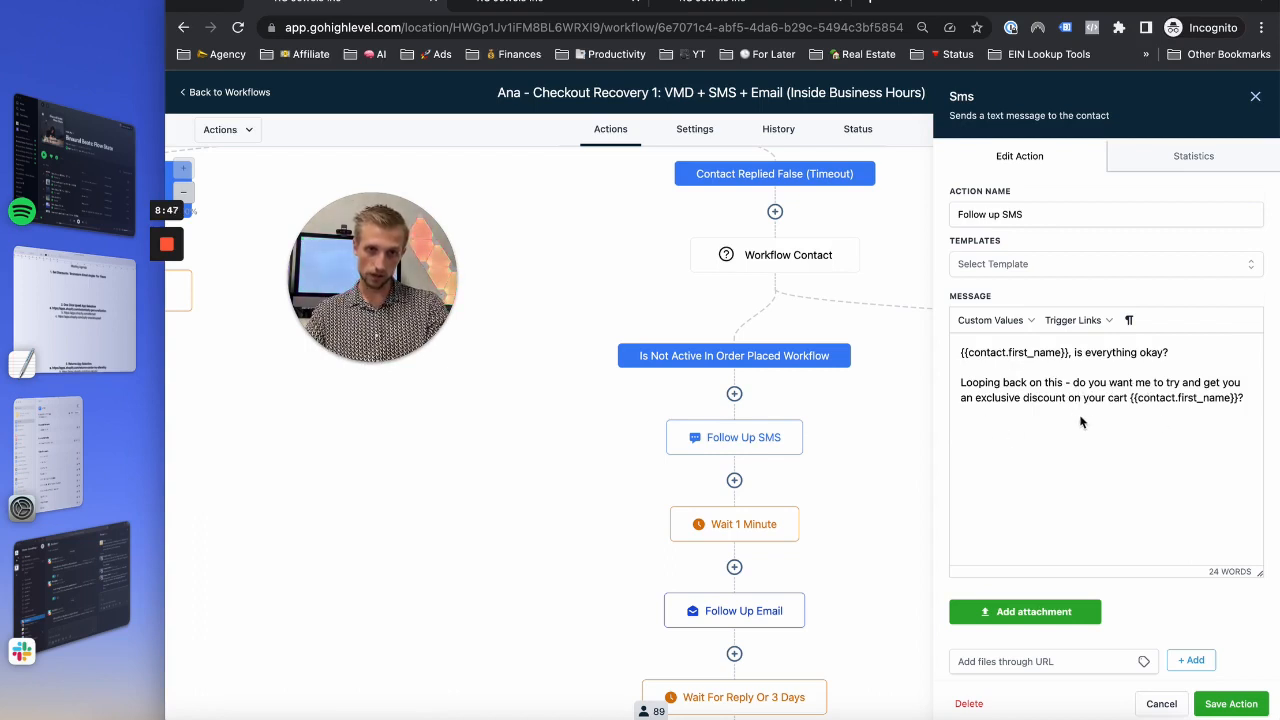
mouse_move(890, 498)
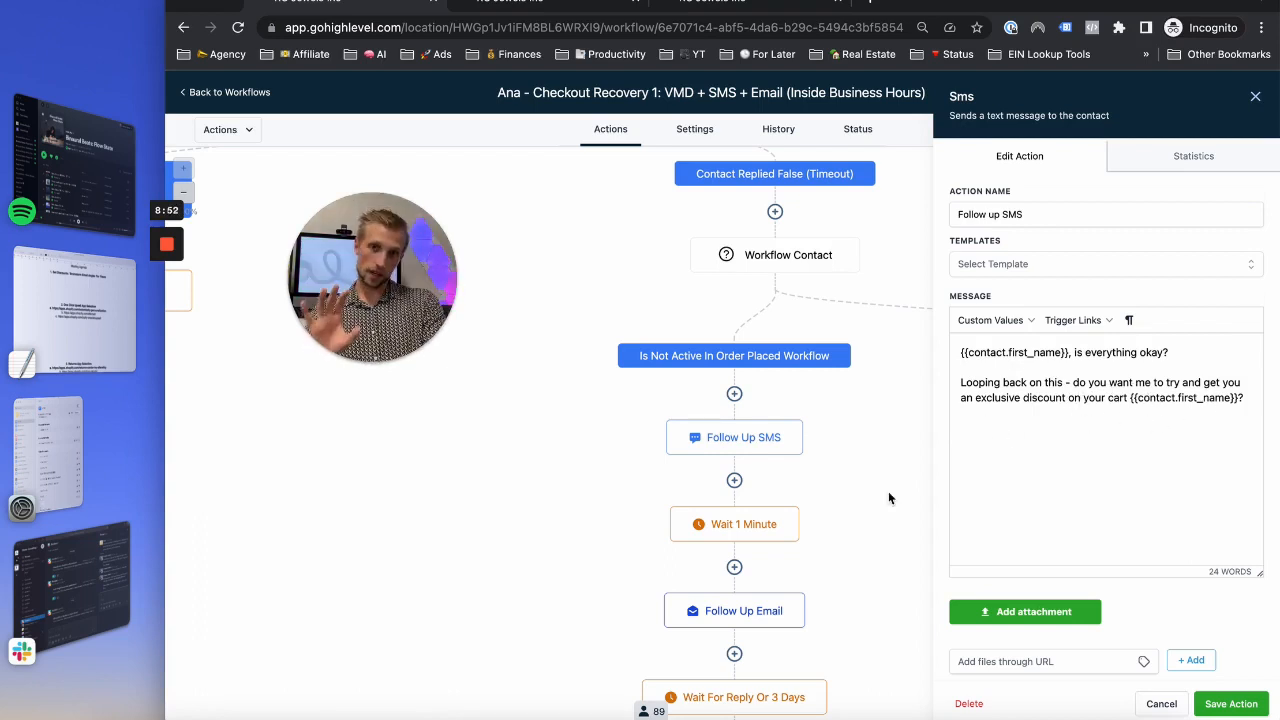
mouse_move(804, 512)
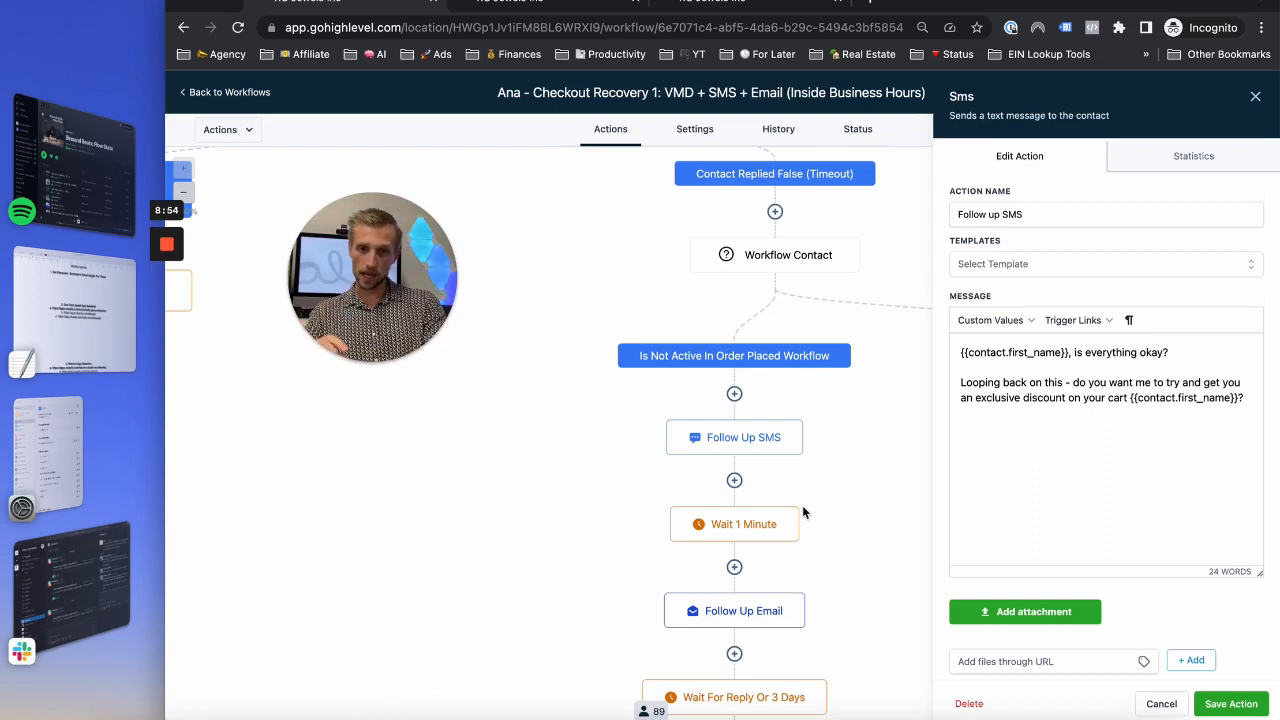
scroll("up", 3)
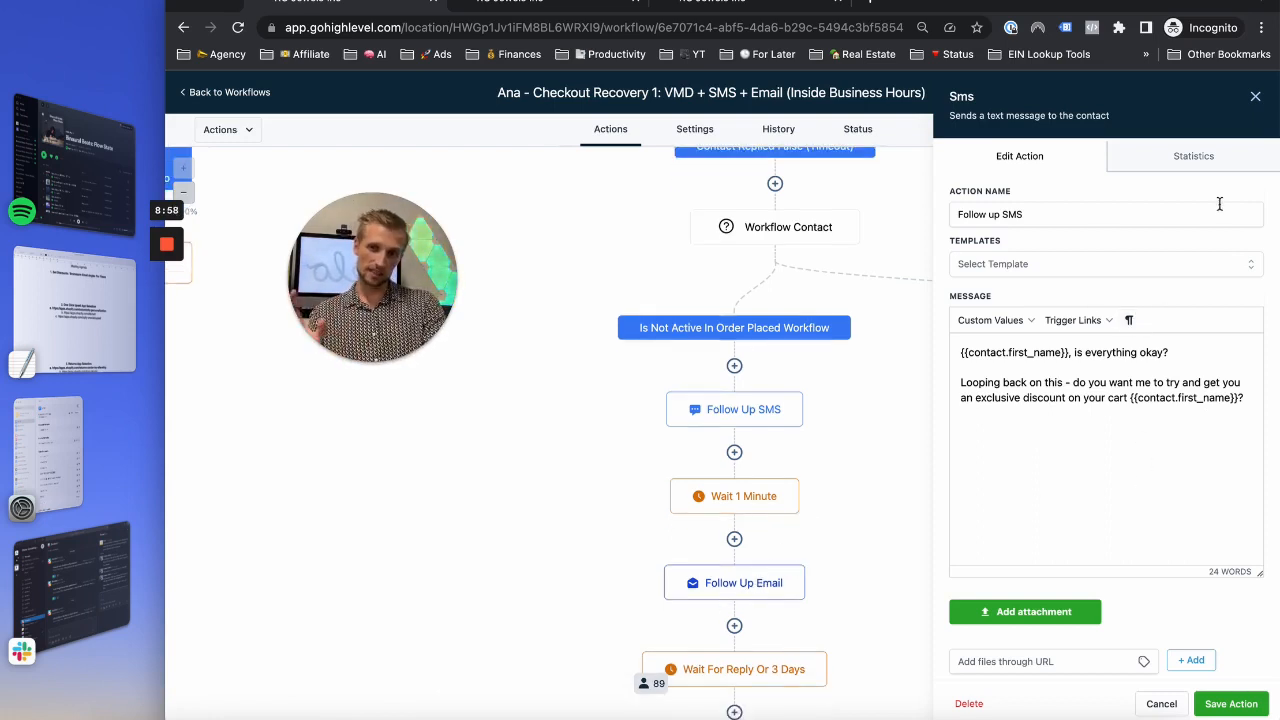
left_click(1256, 96)
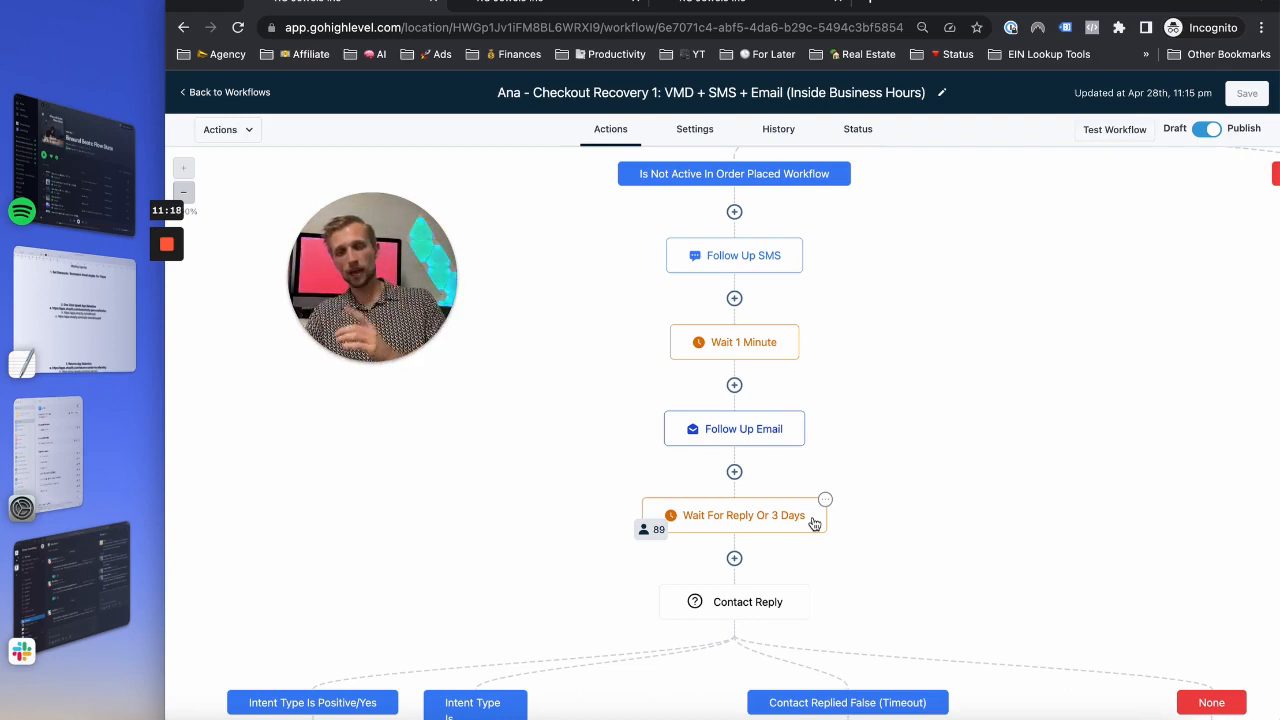
mouse_move(388, 420)
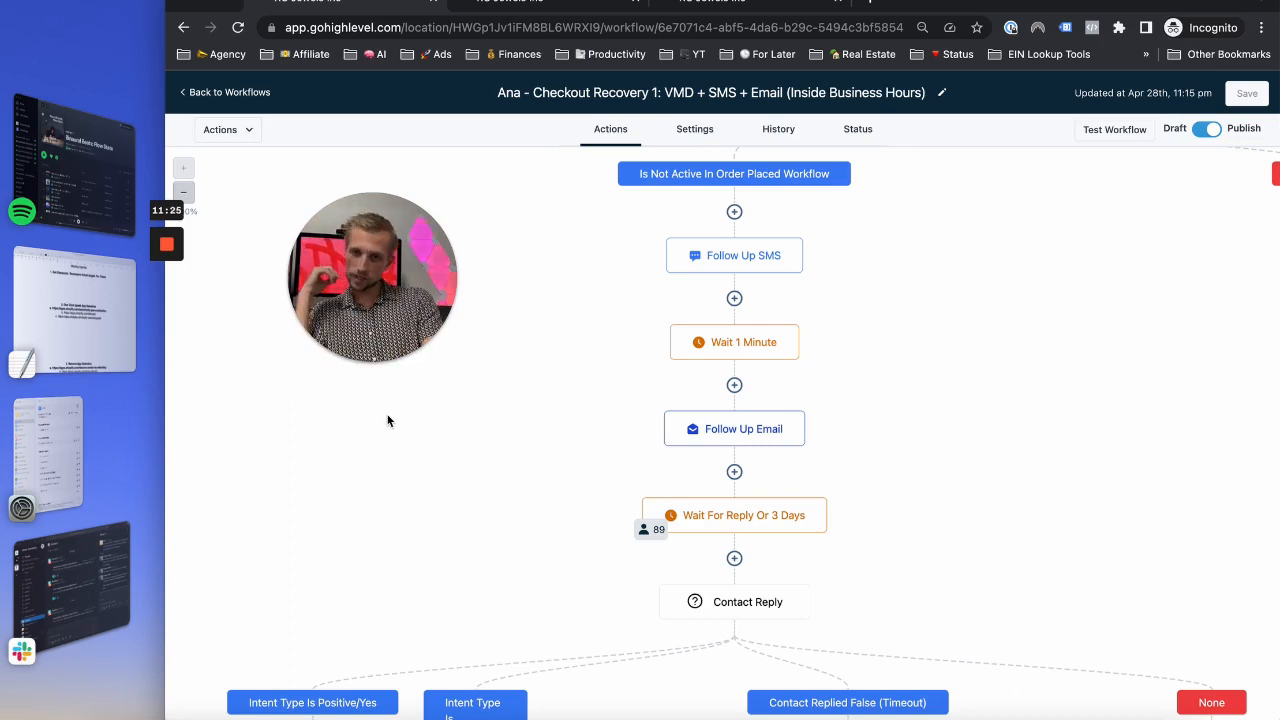